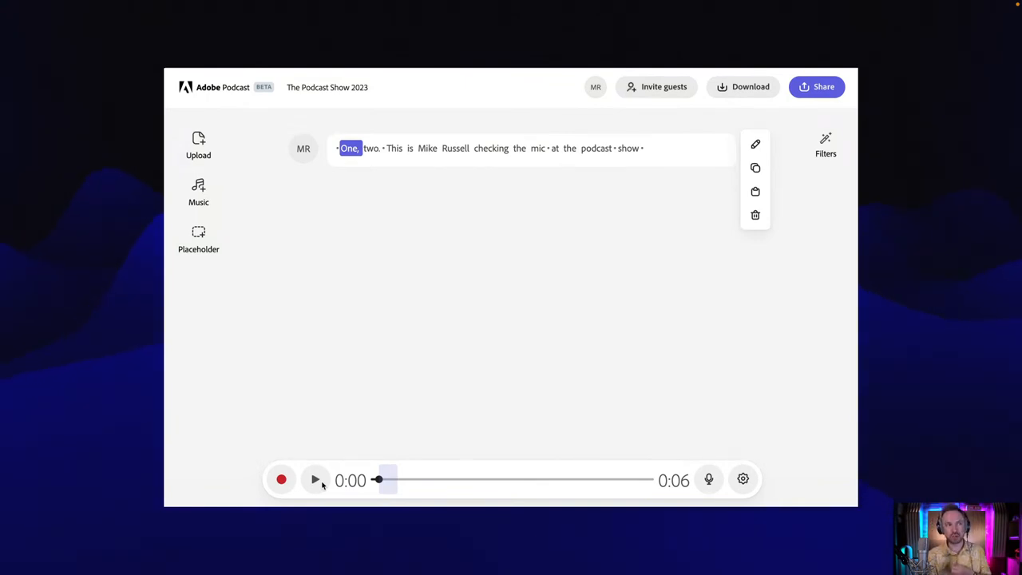
# Step: Play and pause the Podcast Show 2023 test recording, then browse the music track library
pyautogui.click(314, 479)
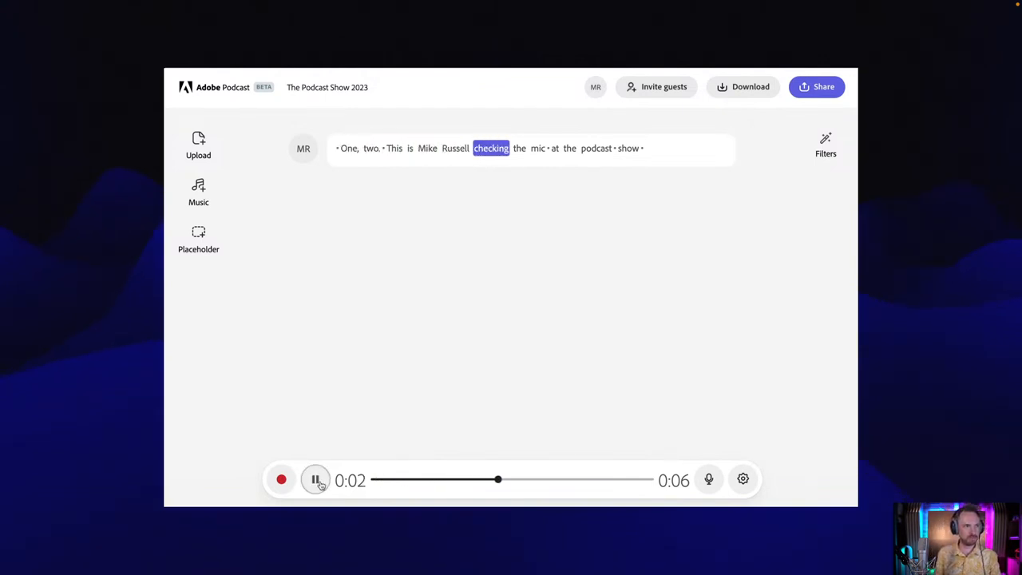
pyautogui.click(314, 479)
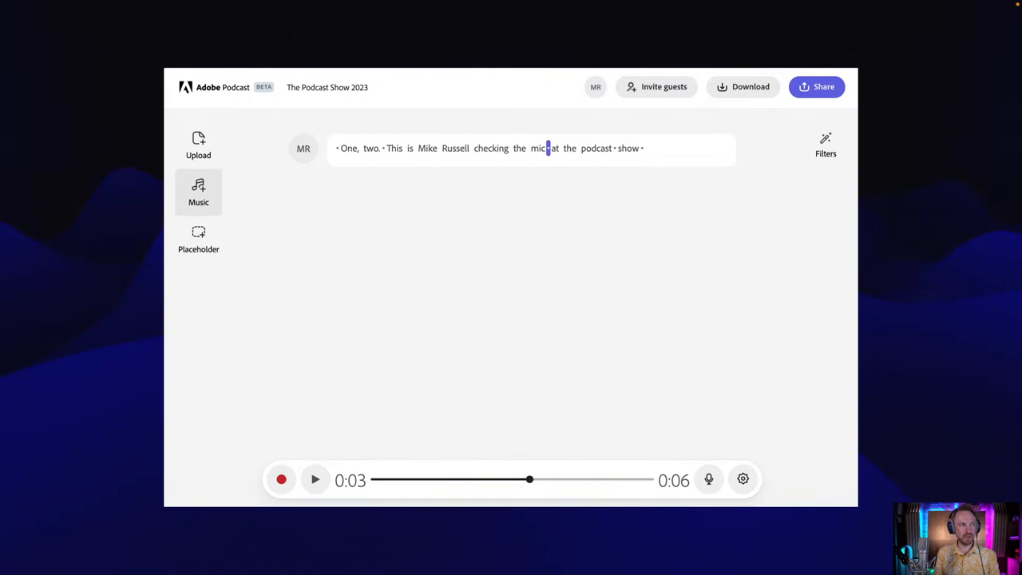
pyautogui.click(198, 192)
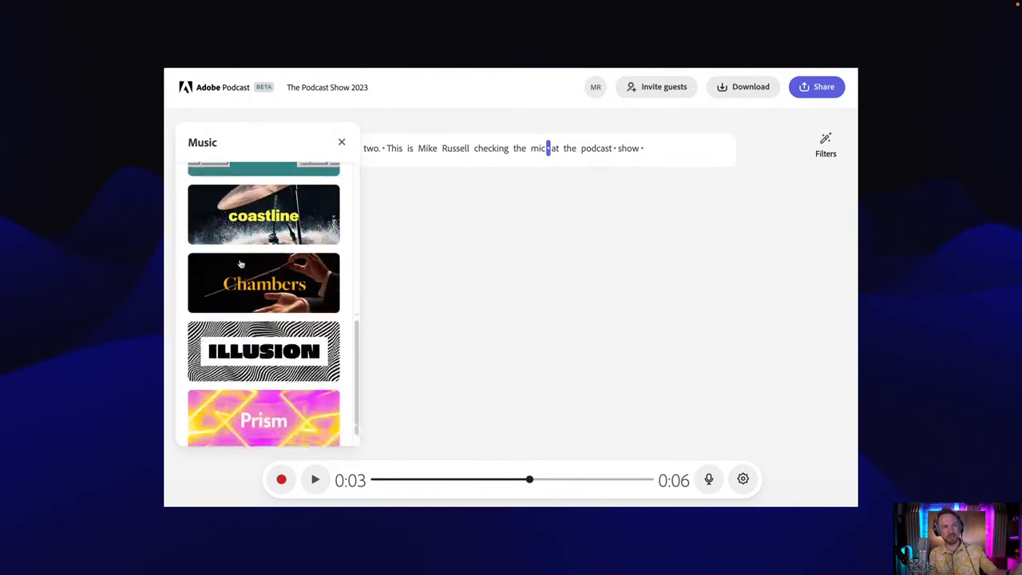
pyautogui.scroll(-3)
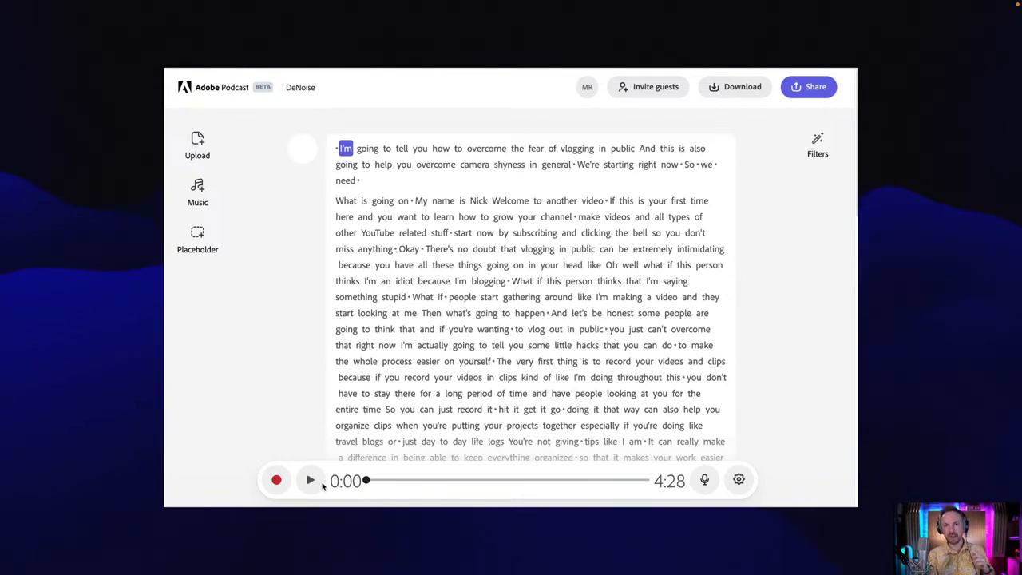
pyautogui.click(310, 479)
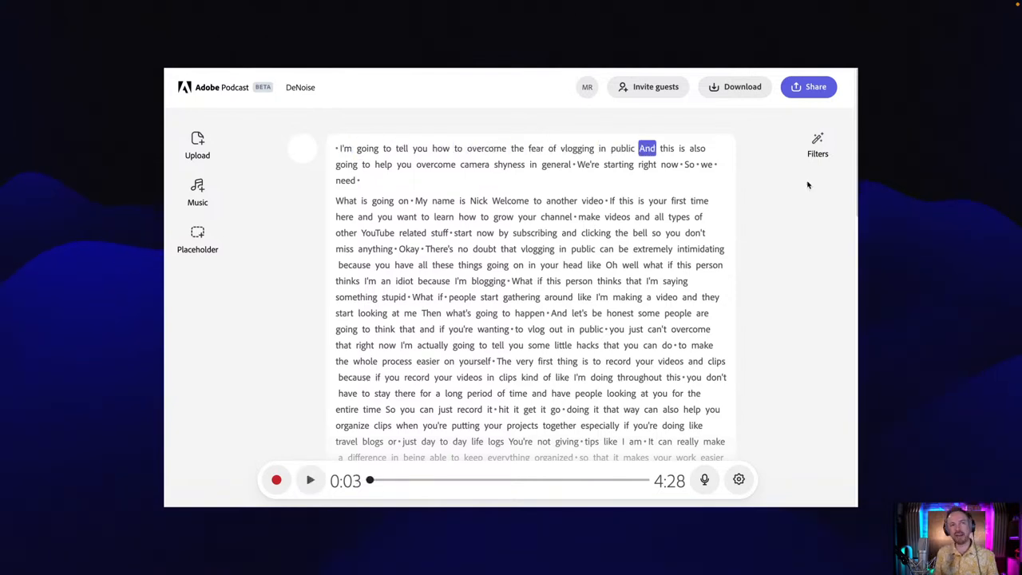
pyautogui.click(817, 144)
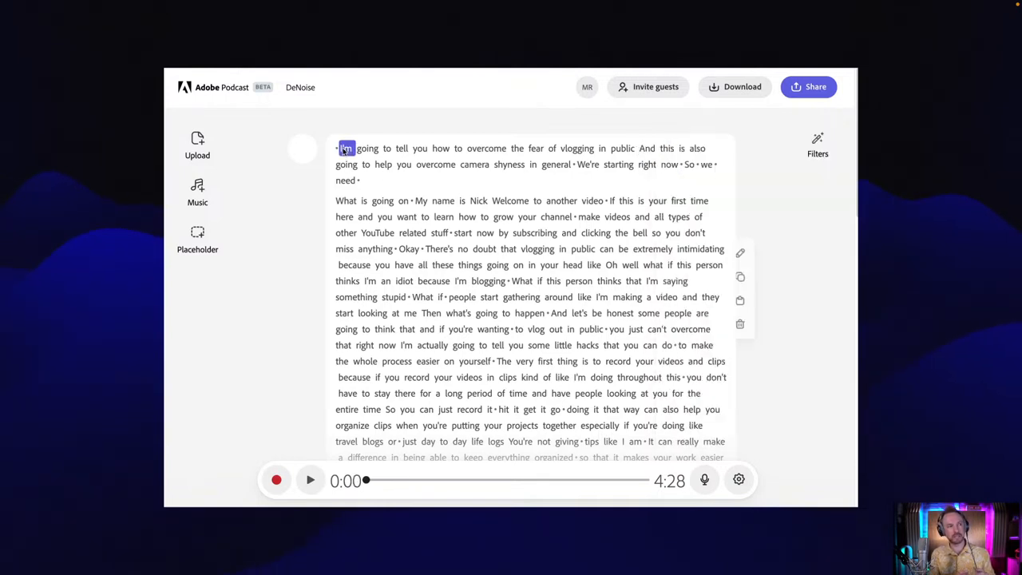
pyautogui.click(310, 480)
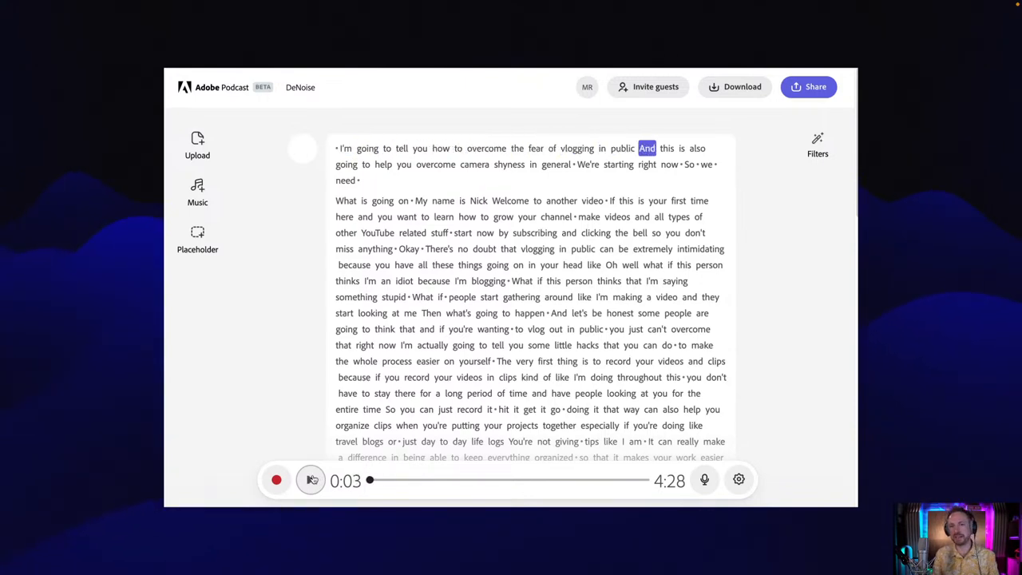
pyautogui.click(310, 478)
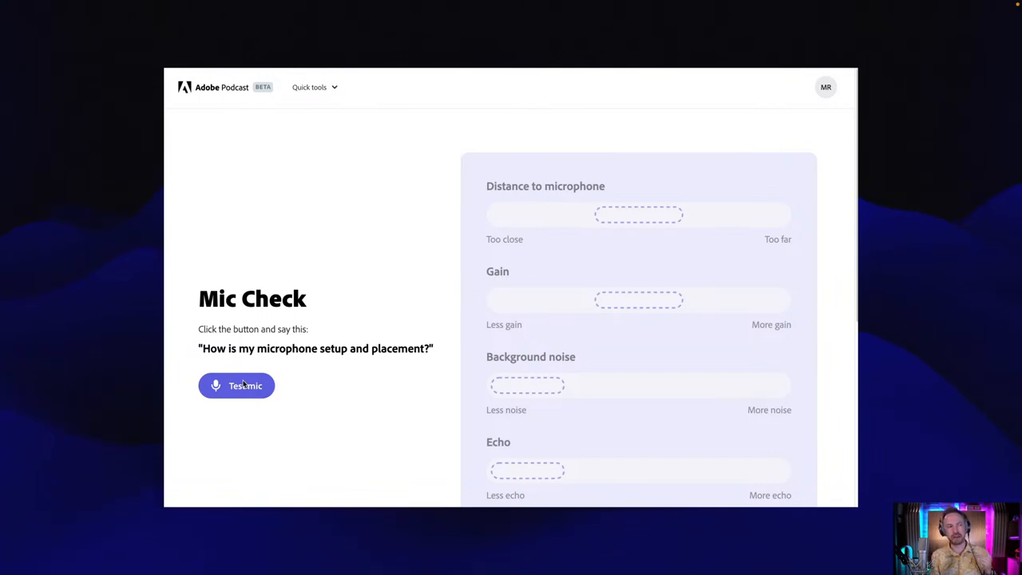
# Step: Run a mic test and stop it to analyze distance, noise, echo and gain
pyautogui.click(236, 386)
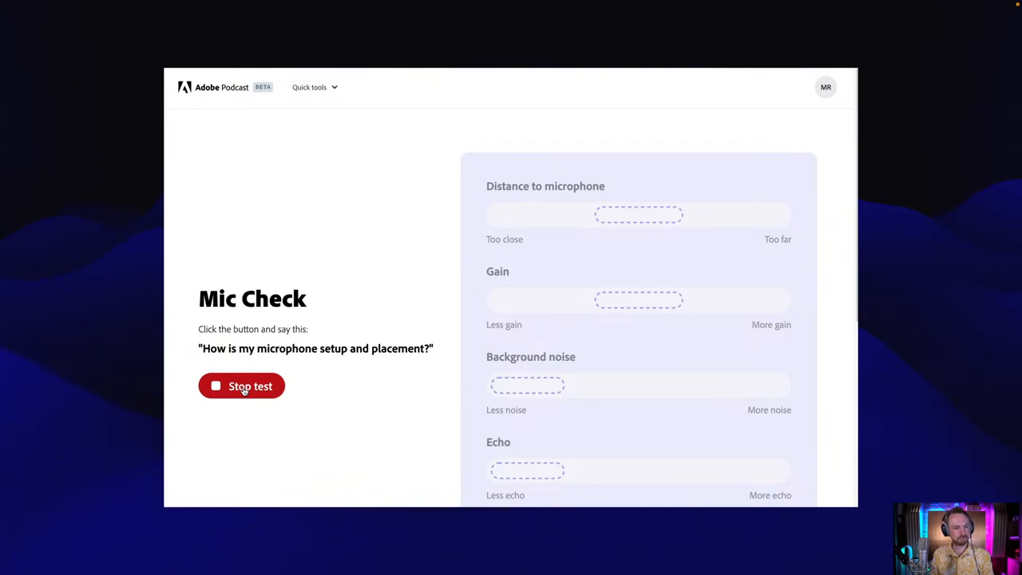
pyautogui.click(241, 386)
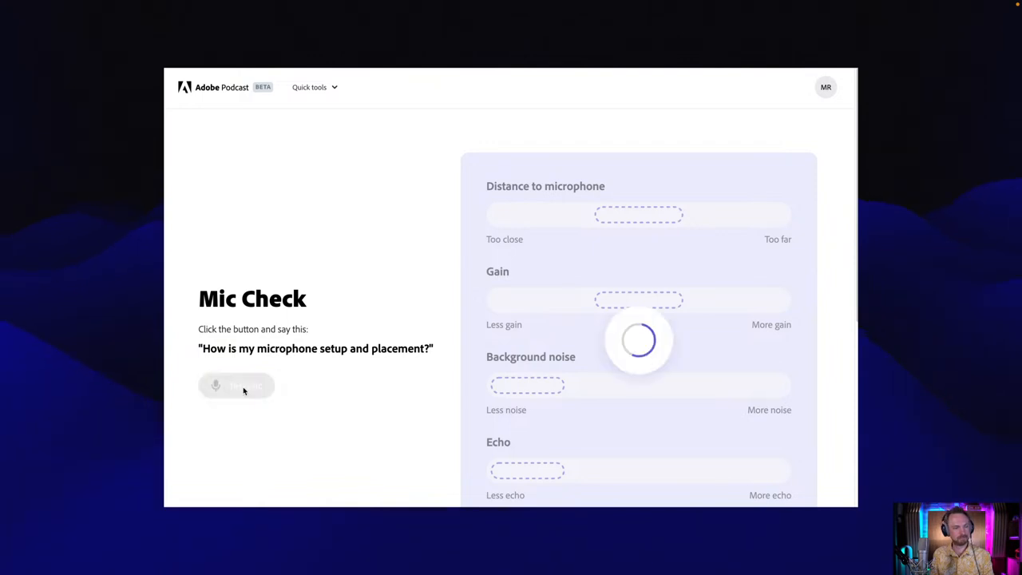
pyautogui.click(237, 385)
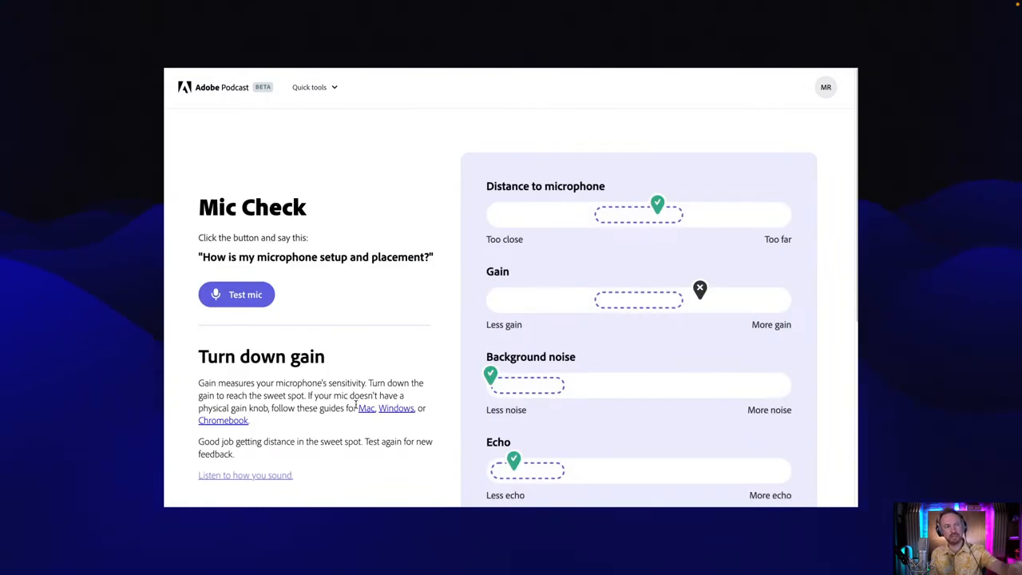
# Step: Rerun the microphone test twice, starting and stopping each run for analysis
pyautogui.click(236, 294)
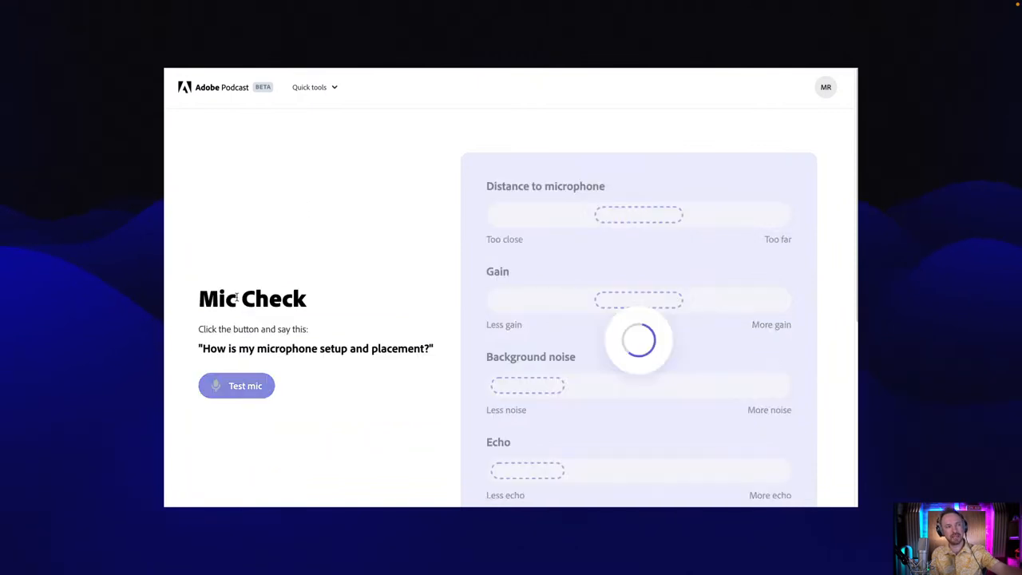
pyautogui.click(236, 386)
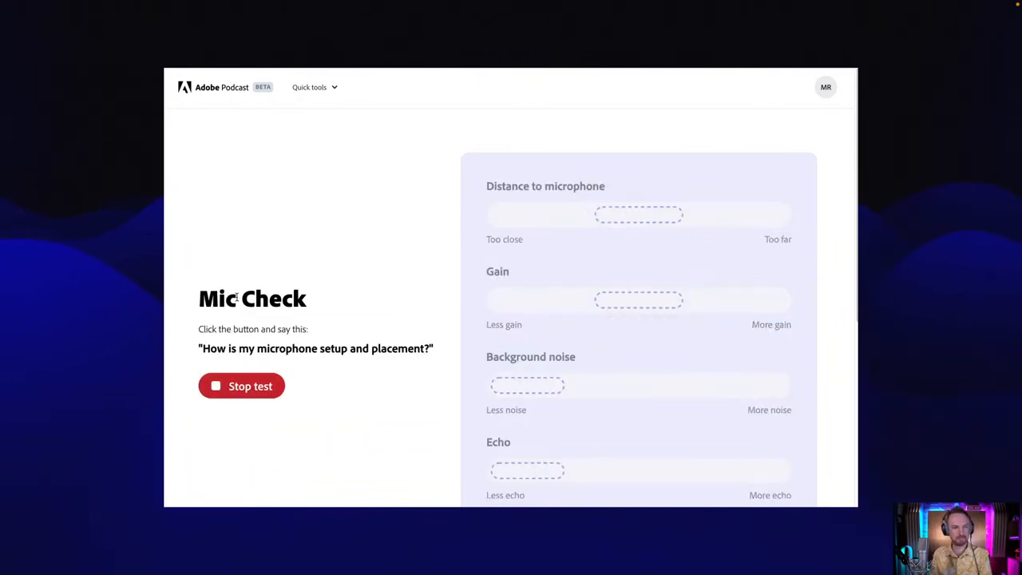
pyautogui.click(250, 385)
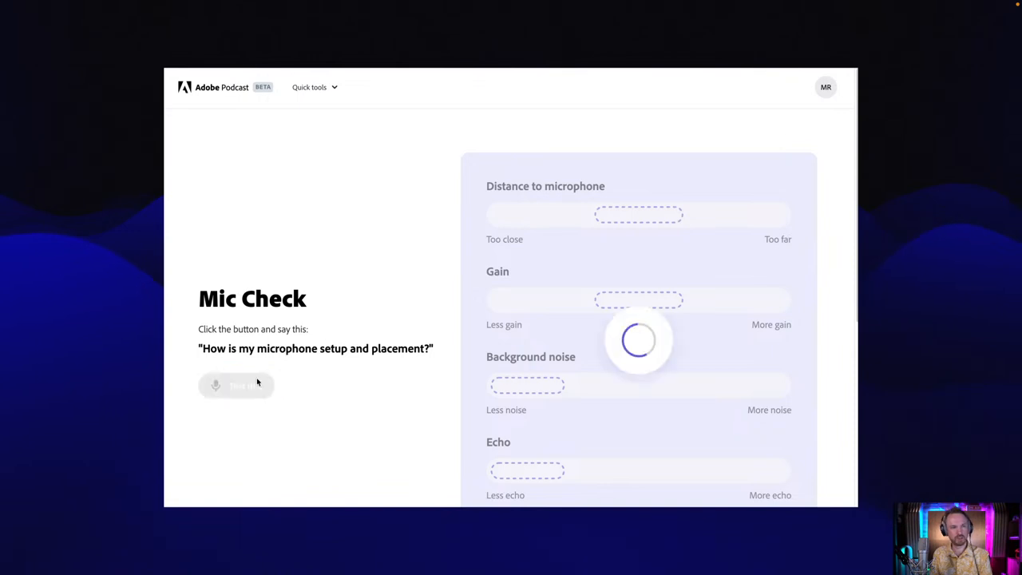
pyautogui.click(236, 385)
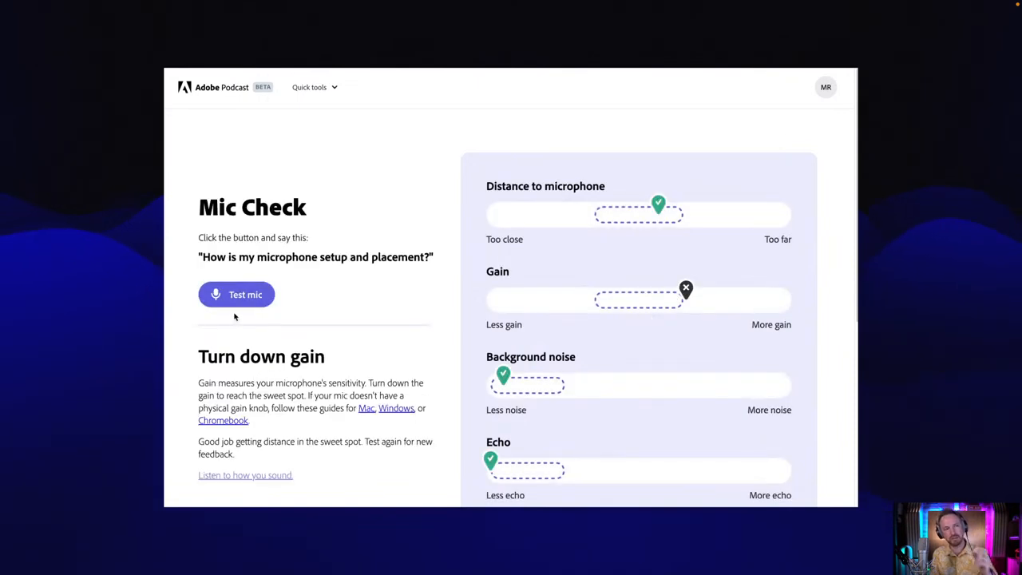
pyautogui.click(236, 294)
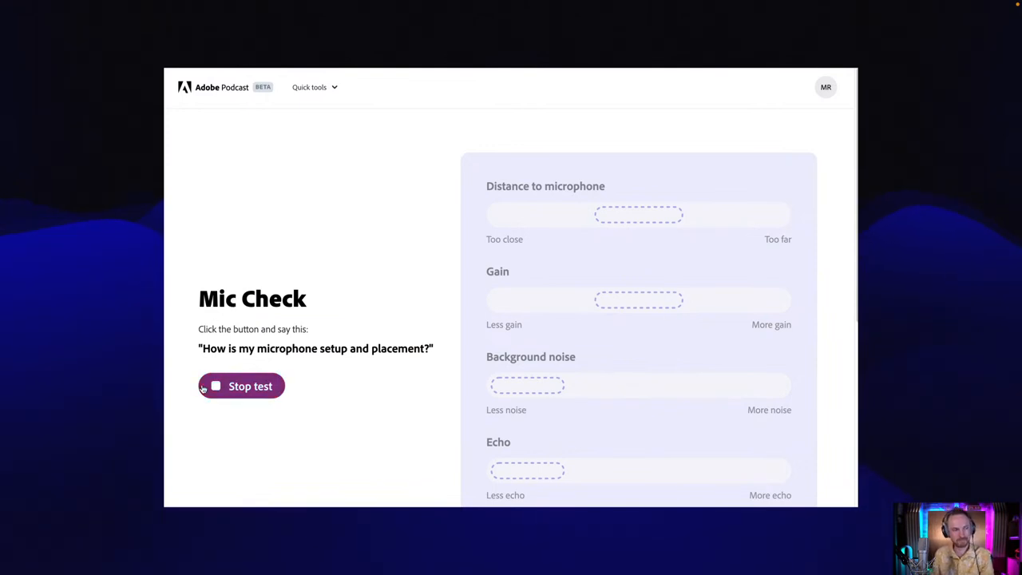
pyautogui.click(241, 385)
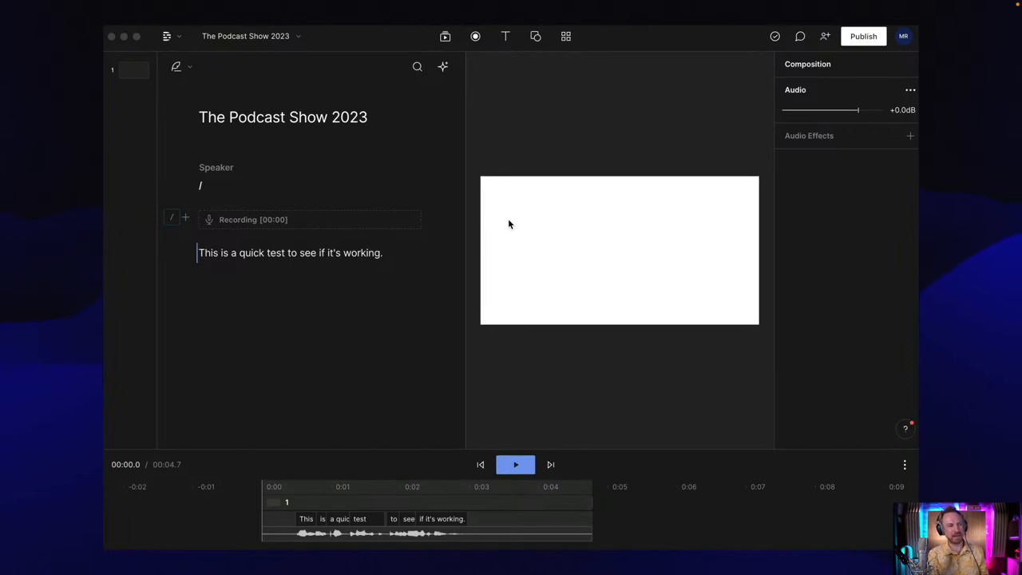
# Step: Record the spoken podcasting welcome intro directly into the script and play it back
pyautogui.click(475, 36)
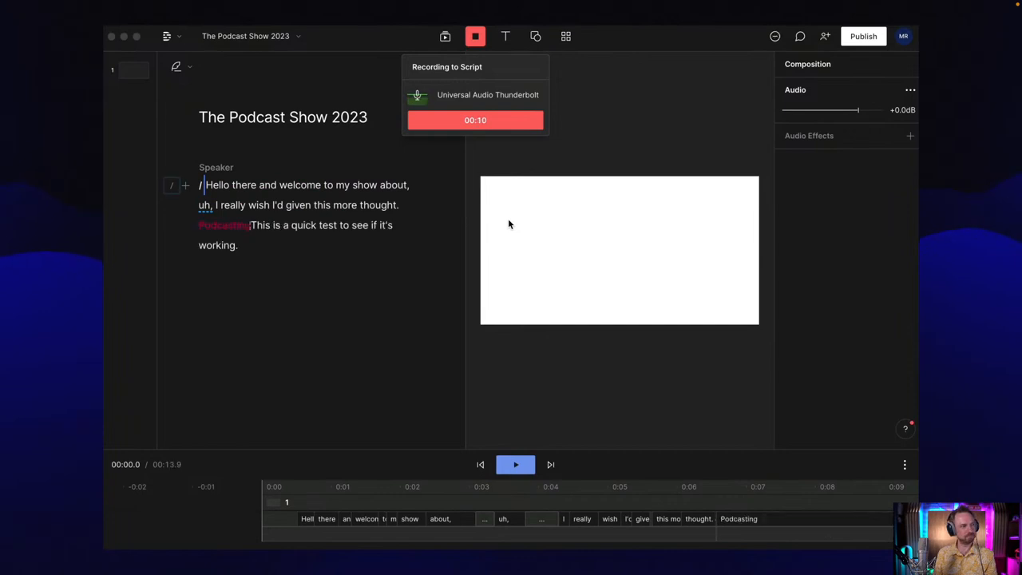
pyautogui.click(475, 36)
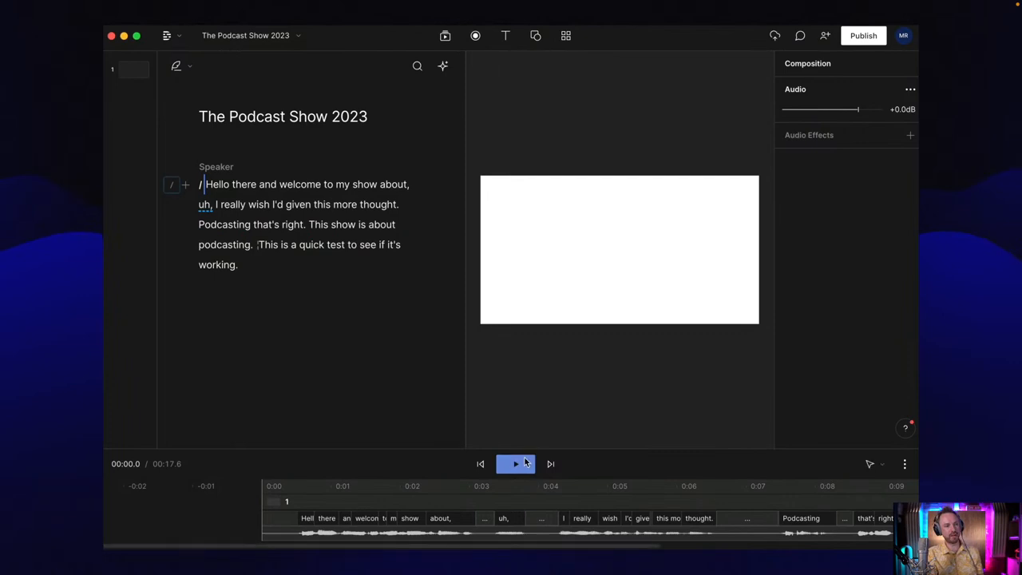
pyautogui.click(514, 464)
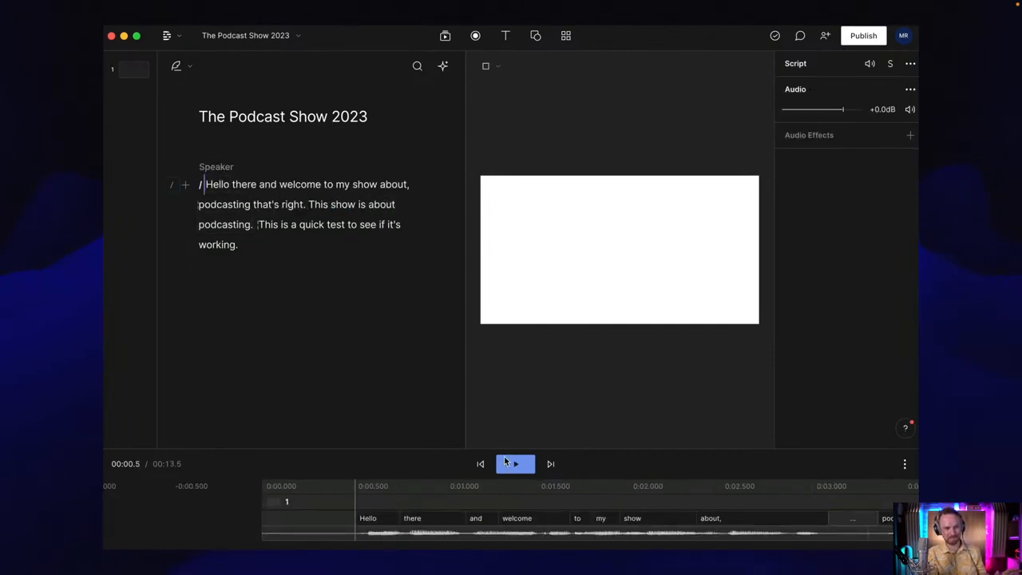
# Step: Play back the edited script reading 'my show about, podcasting that's right', then pause
pyautogui.click(515, 463)
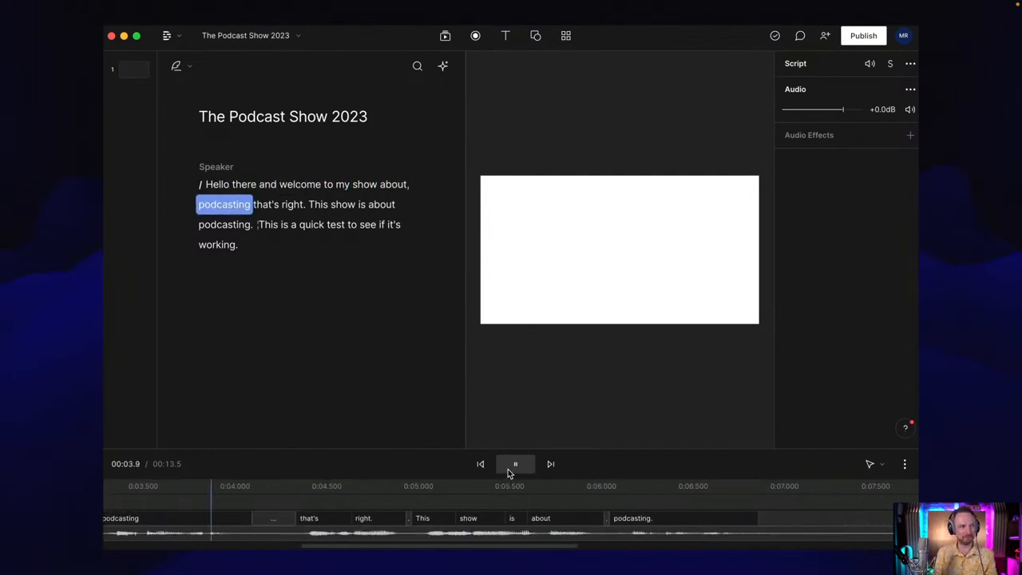
pyautogui.click(515, 464)
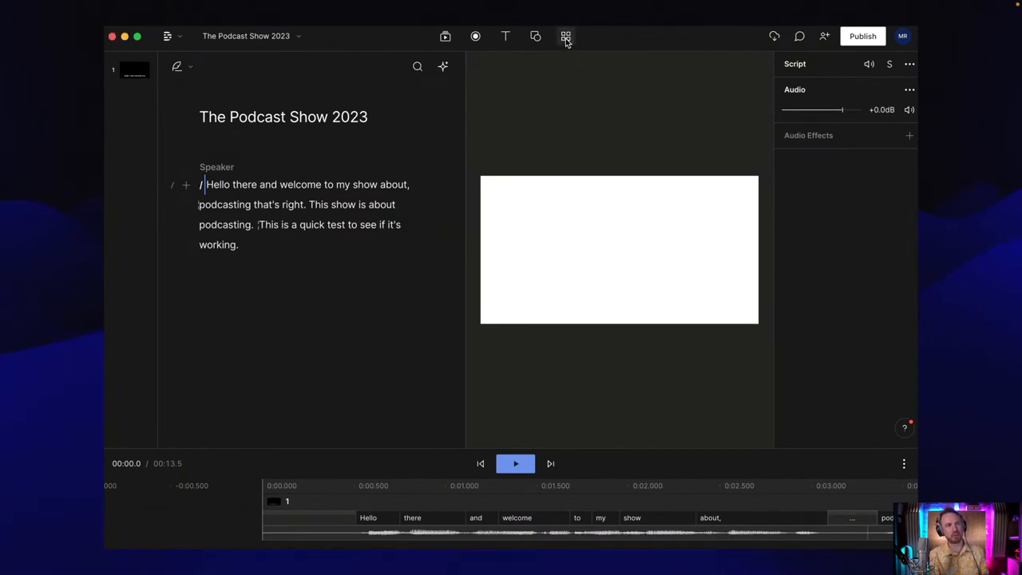
# Step: Apply the vertical captions layout and preview the captioned video before stopping playback
pyautogui.click(565, 36)
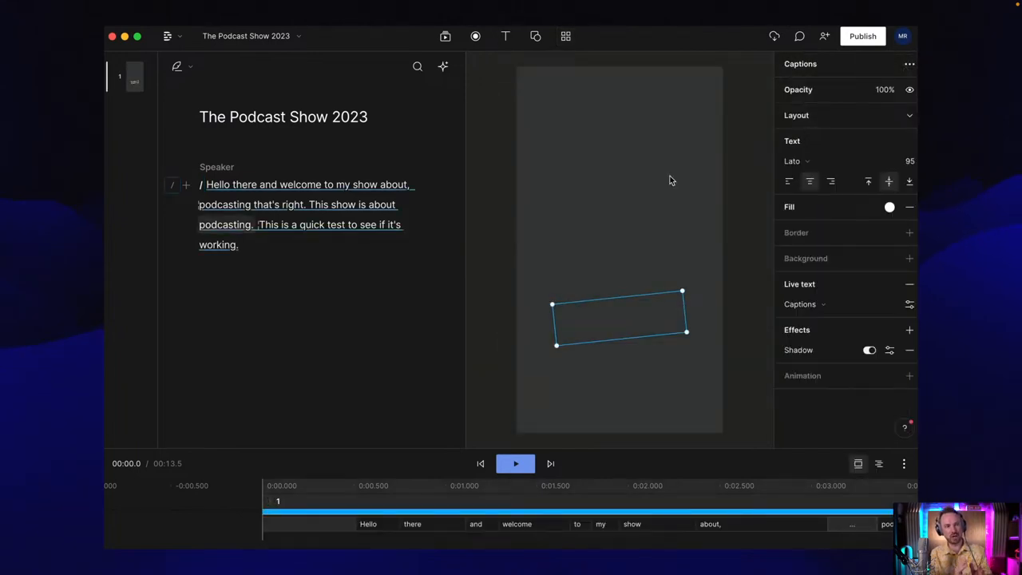
pyautogui.click(515, 462)
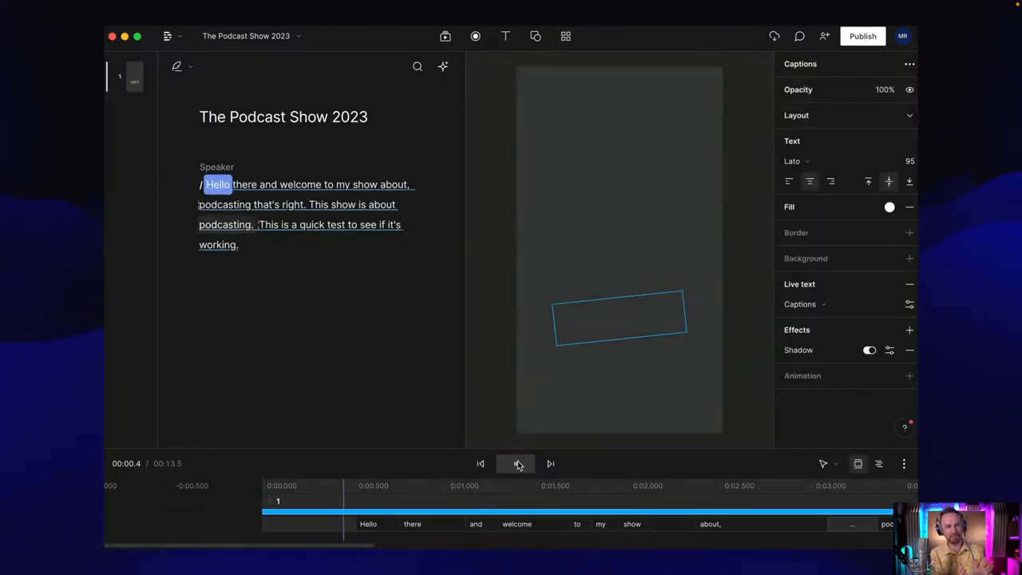
pyautogui.click(517, 463)
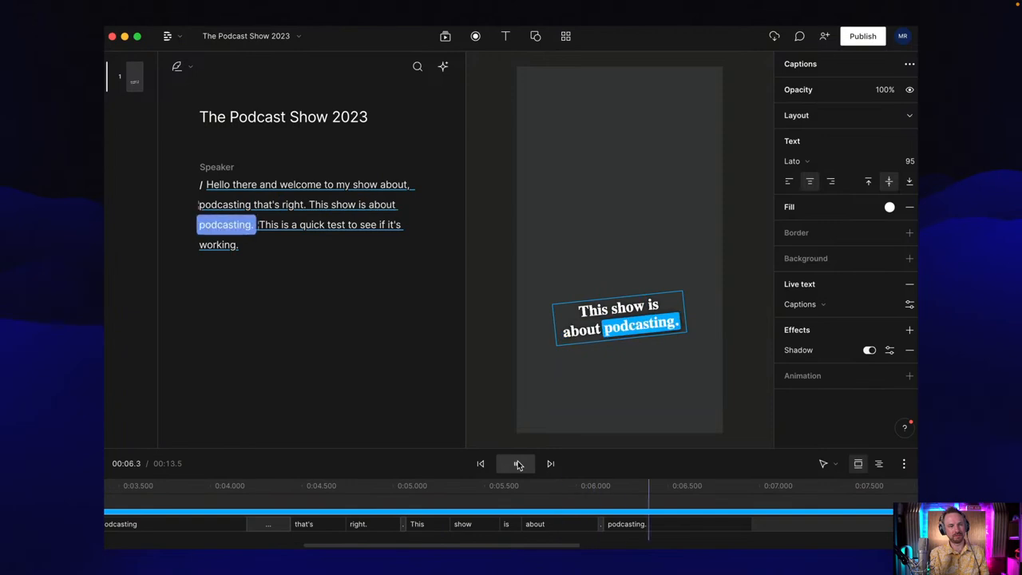
pyautogui.click(515, 463)
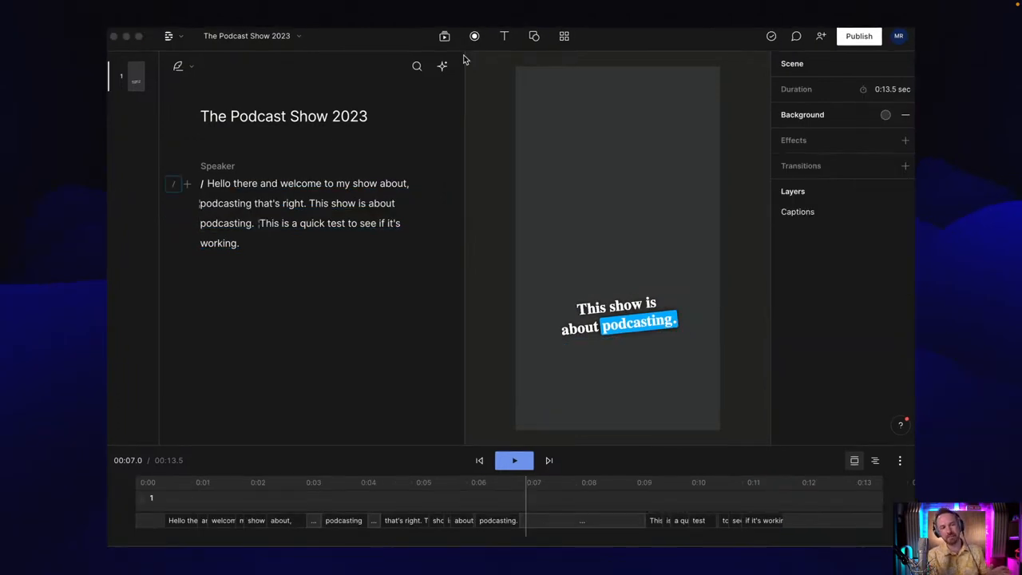
# Step: Search stock images for 'audio' and send the microphone photo behind the captions
pyautogui.click(444, 35)
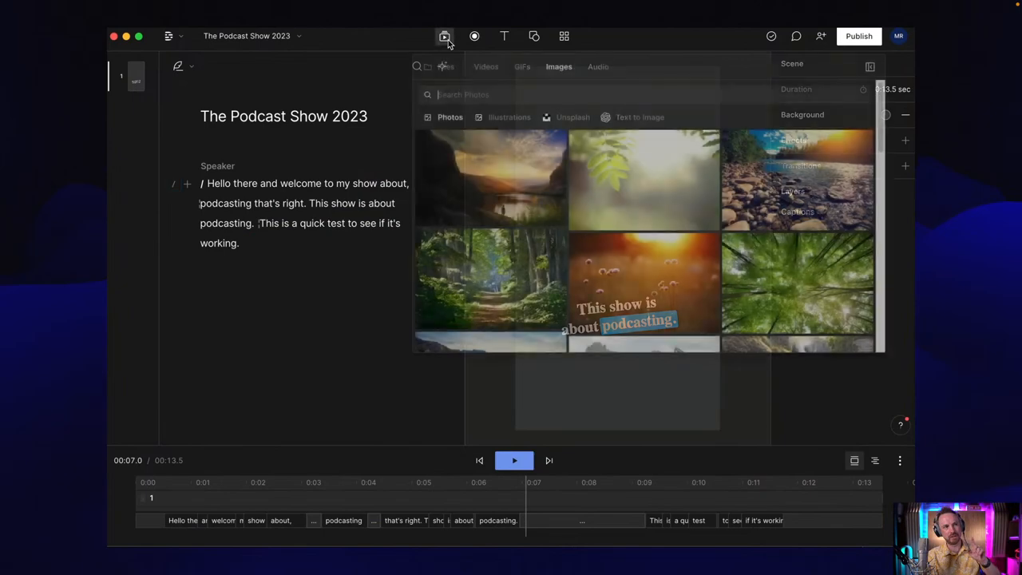
pyautogui.write('audio')
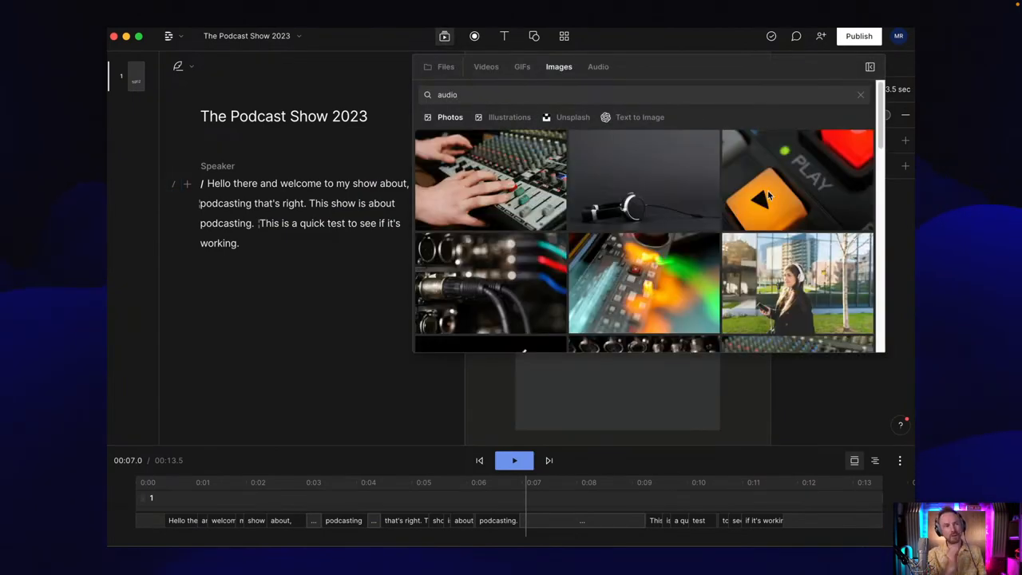
pyautogui.scroll(-3)
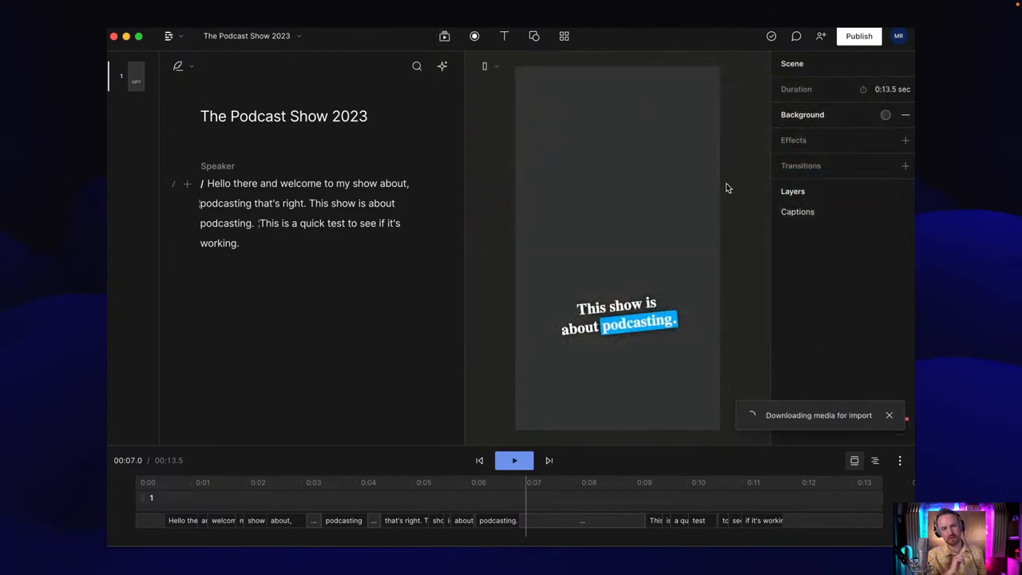
pyautogui.rightClick(616, 247)
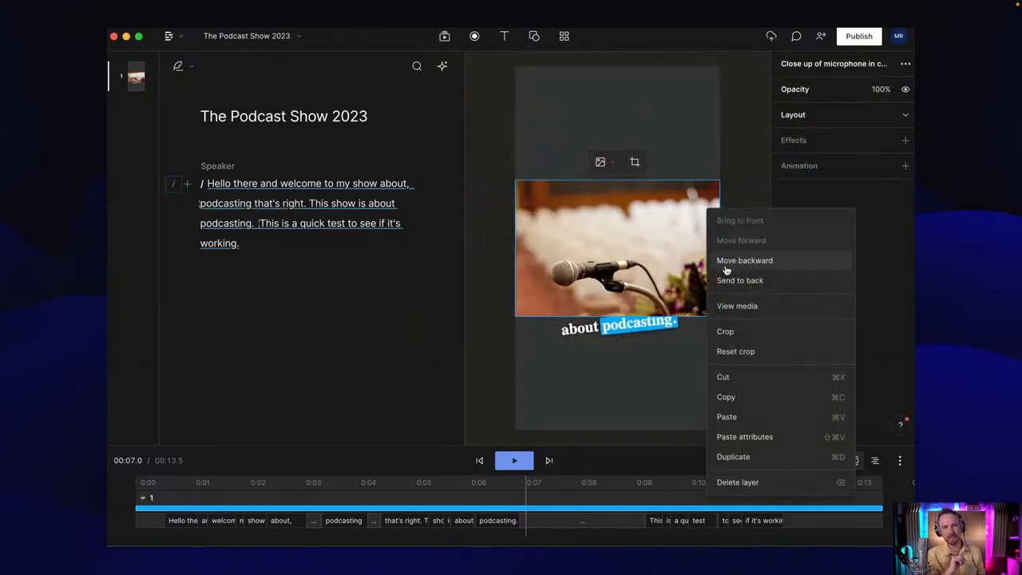
pyautogui.click(744, 260)
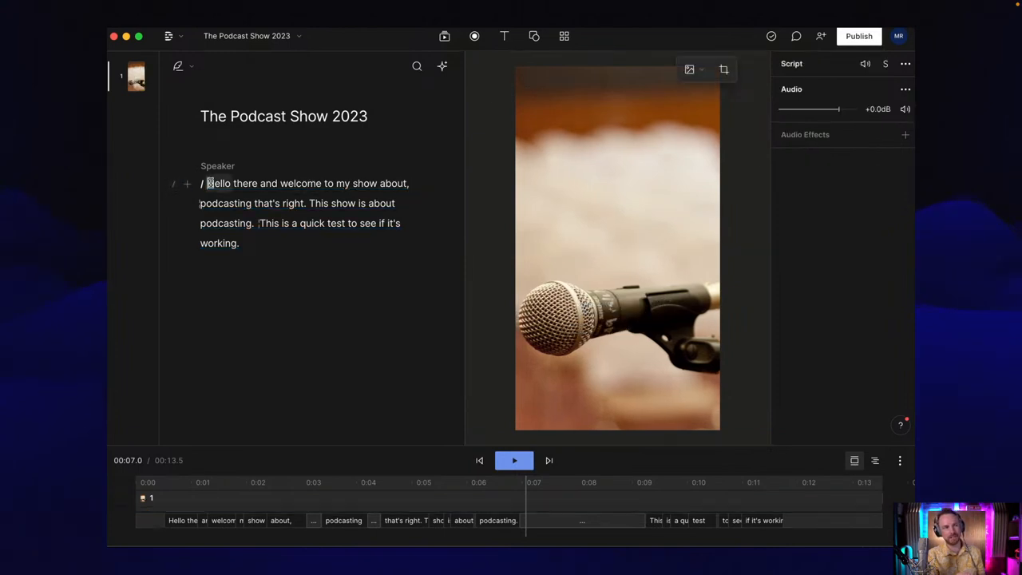
# Step: Preview the captioned video over the new microphone background, then pause it
pyautogui.click(513, 460)
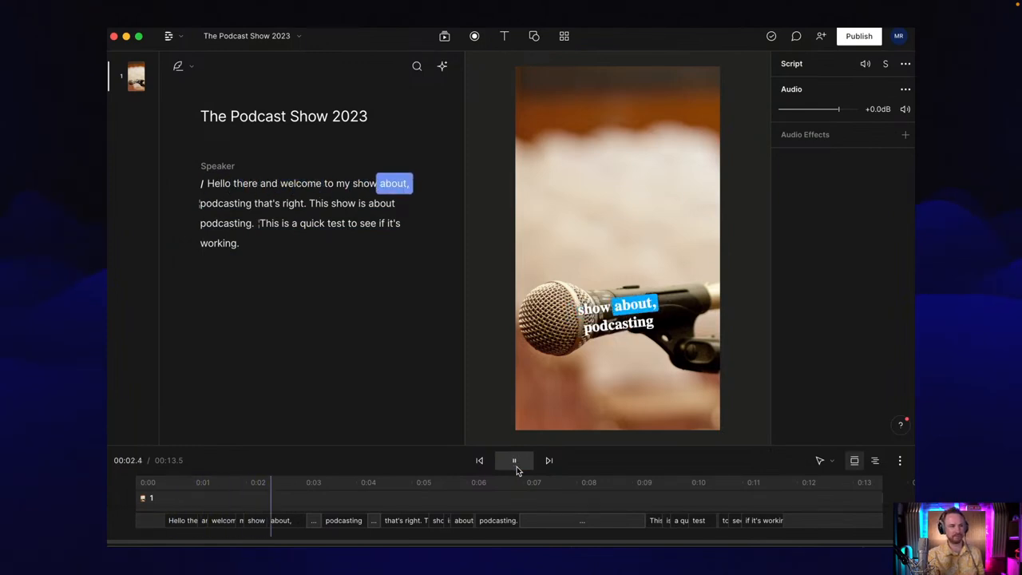
pyautogui.click(514, 460)
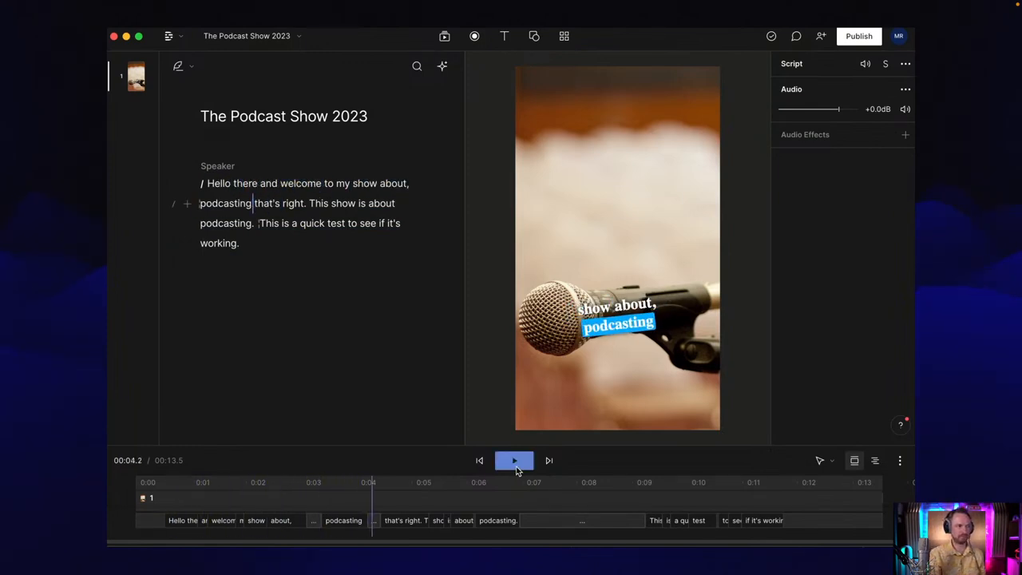
pyautogui.click(514, 460)
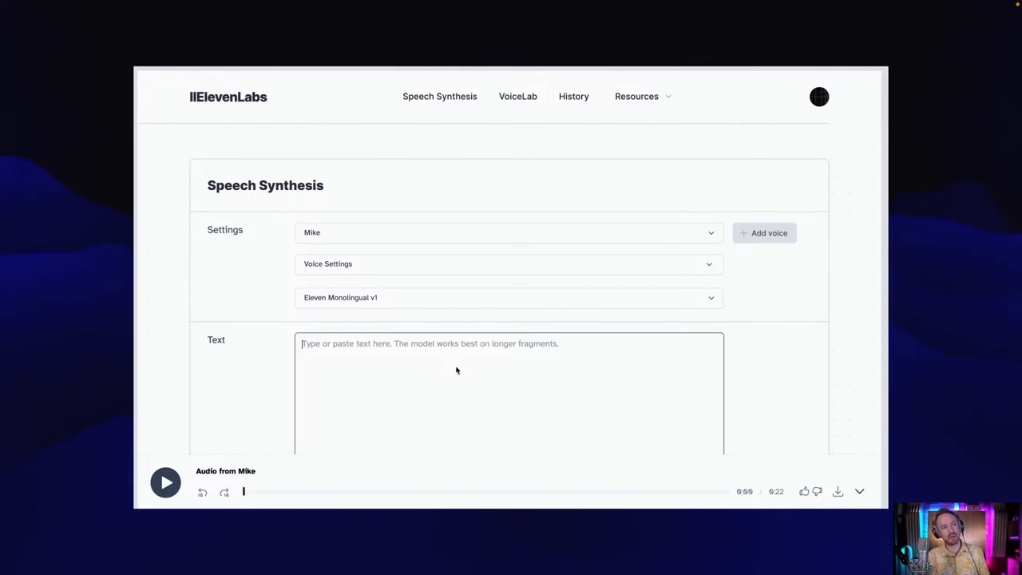
# Step: Enter 'Hey, this is virtual Mike at The Podcast Show 2023!' and generate the audio
pyautogui.write('Hey')
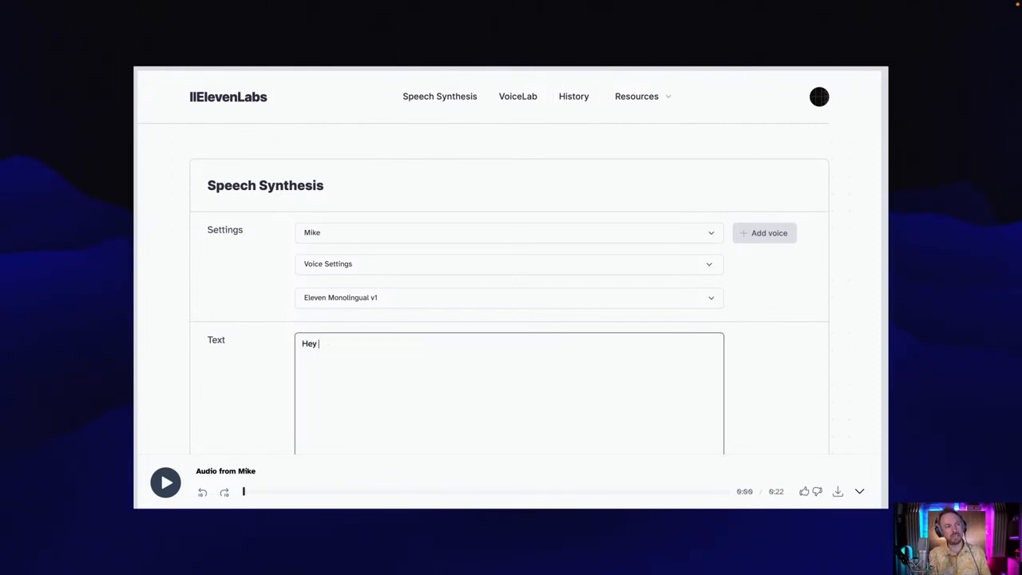
pyautogui.write('this is virtual Mike a')
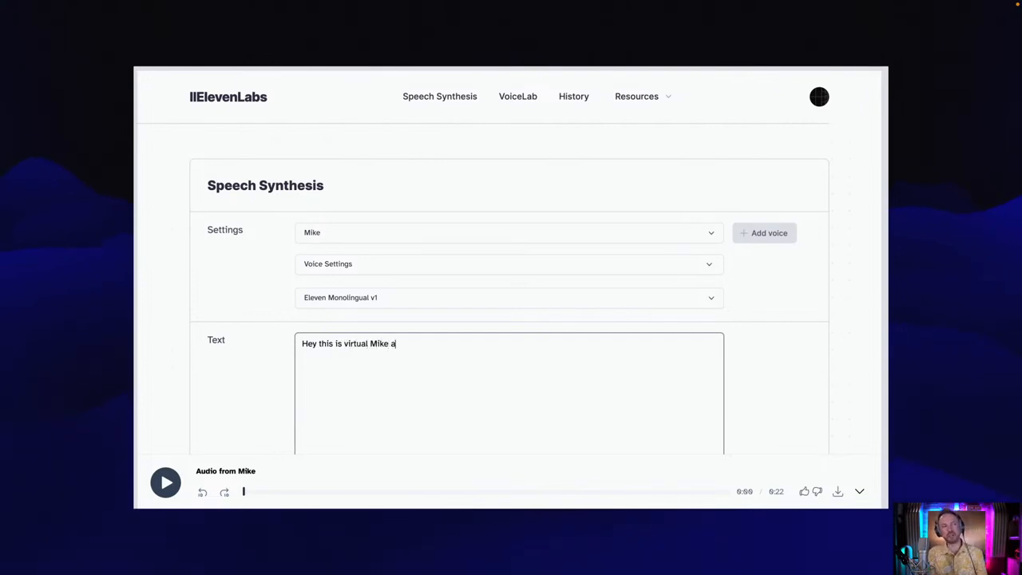
pyautogui.write('t The Podcast Show 2023!')
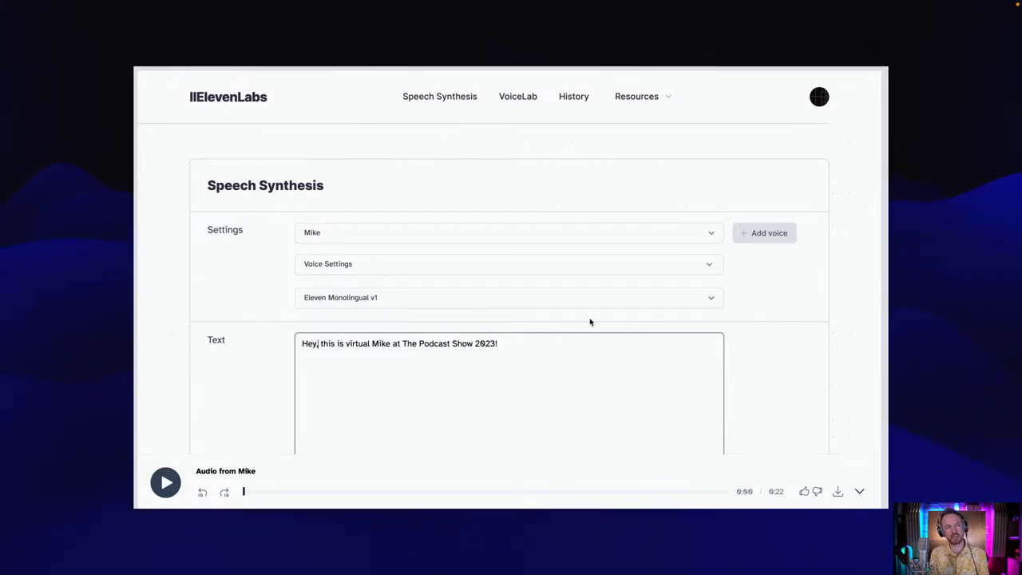
pyautogui.scroll(-3)
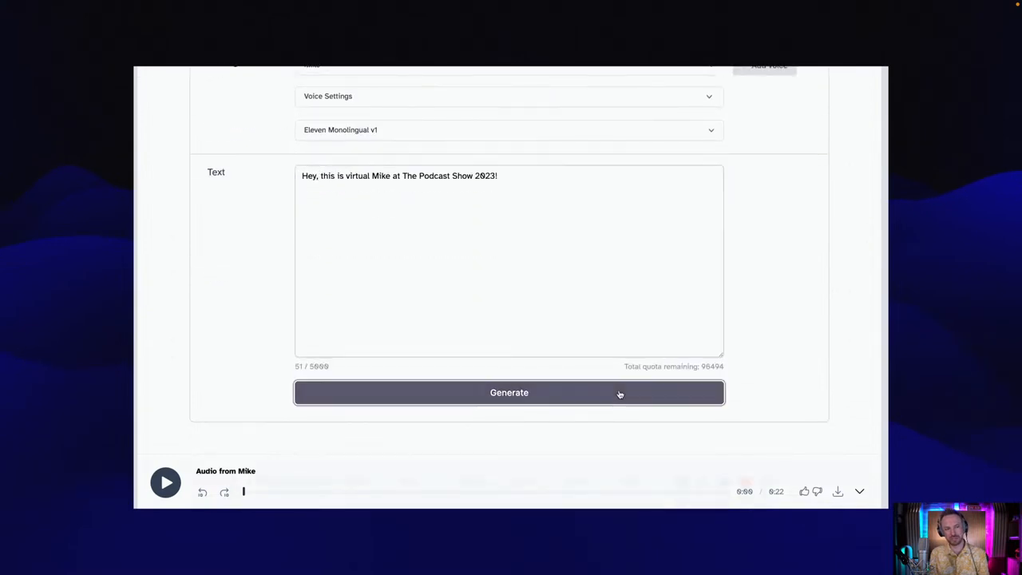
pyautogui.click(508, 392)
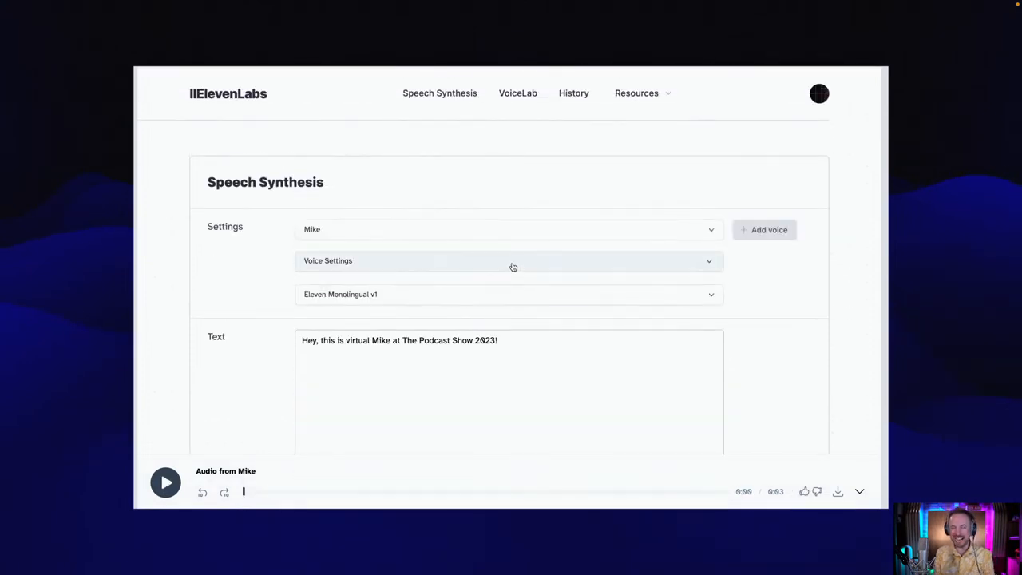
# Step: Lower the Mike voice stability to about 13% and regenerate the greeting
pyautogui.click(511, 260)
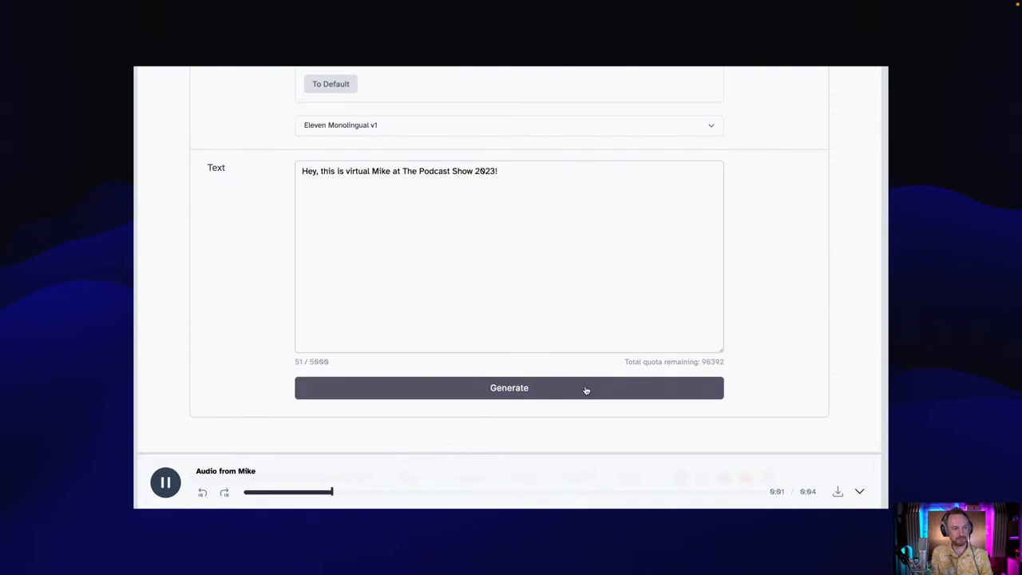
pyautogui.scroll(3)
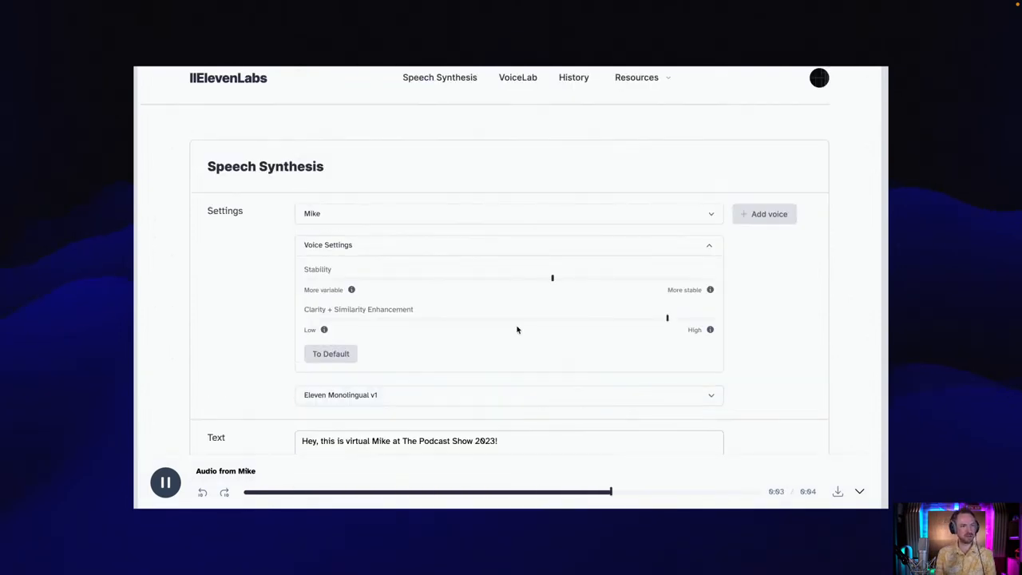
pyautogui.moveTo(551, 277); pyautogui.dragTo(354, 277)
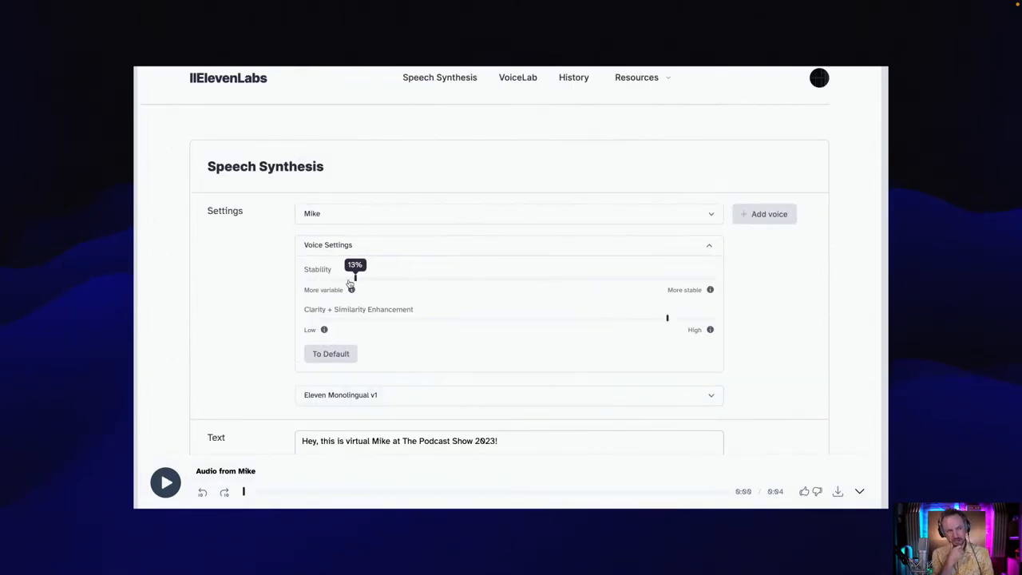
pyautogui.click(508, 387)
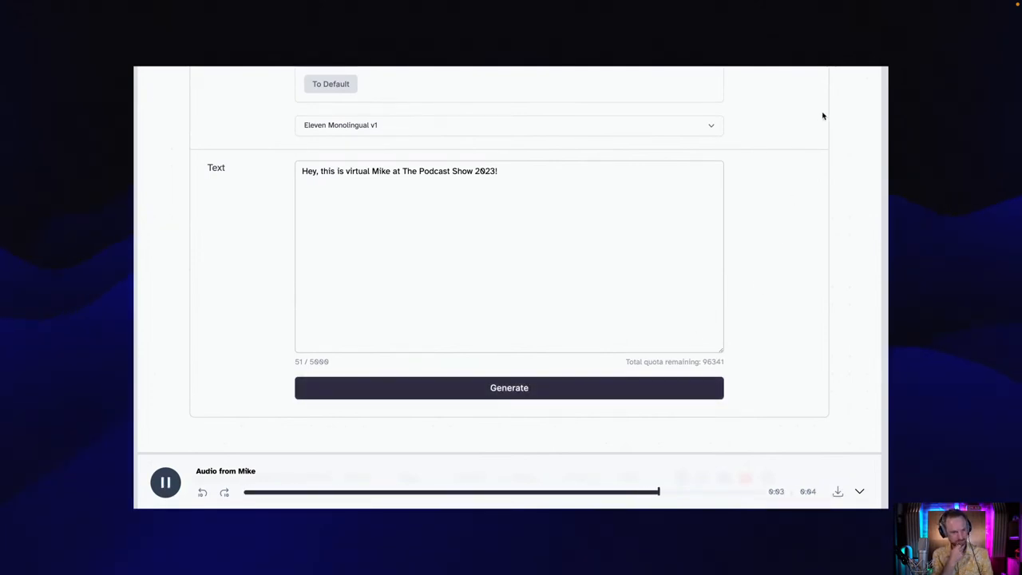
pyautogui.click(165, 482)
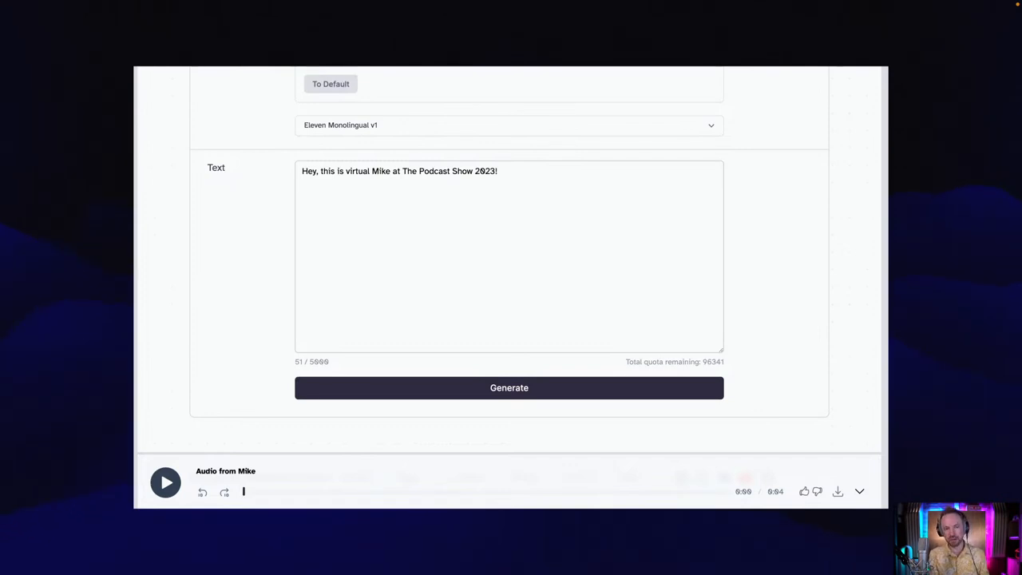
pyautogui.click(517, 96)
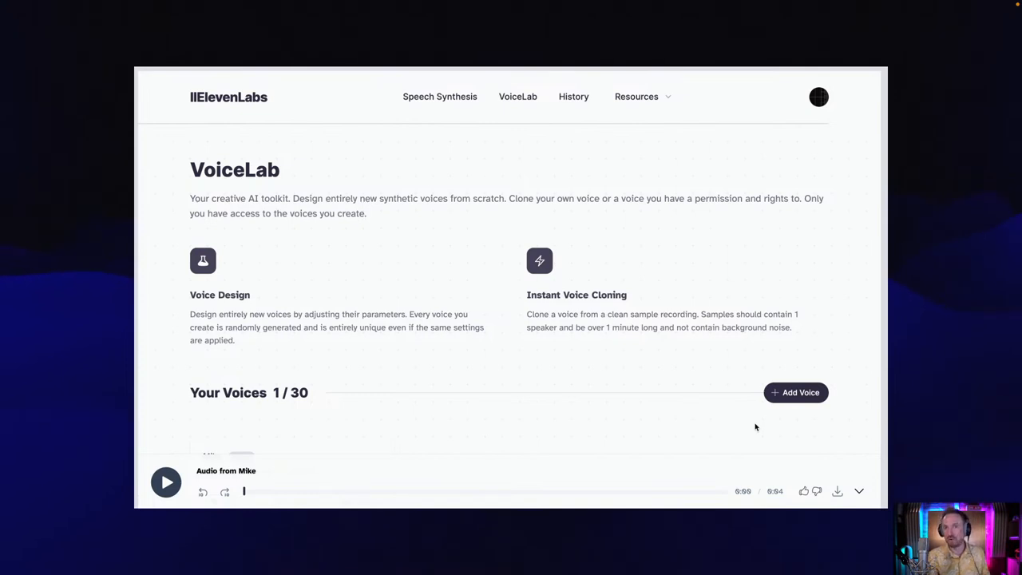
# Step: Start adding a new voice to bring up Voice Design and Voice Cloning options
pyautogui.click(795, 392)
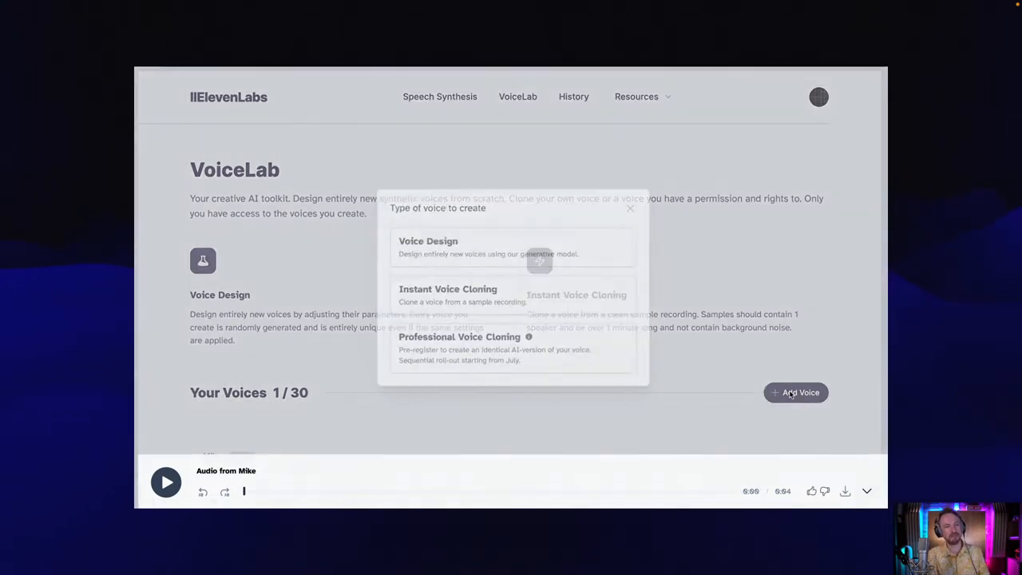
# Step: Start a new voice design with a middle-aged age and an Australian accent
pyautogui.click(428, 240)
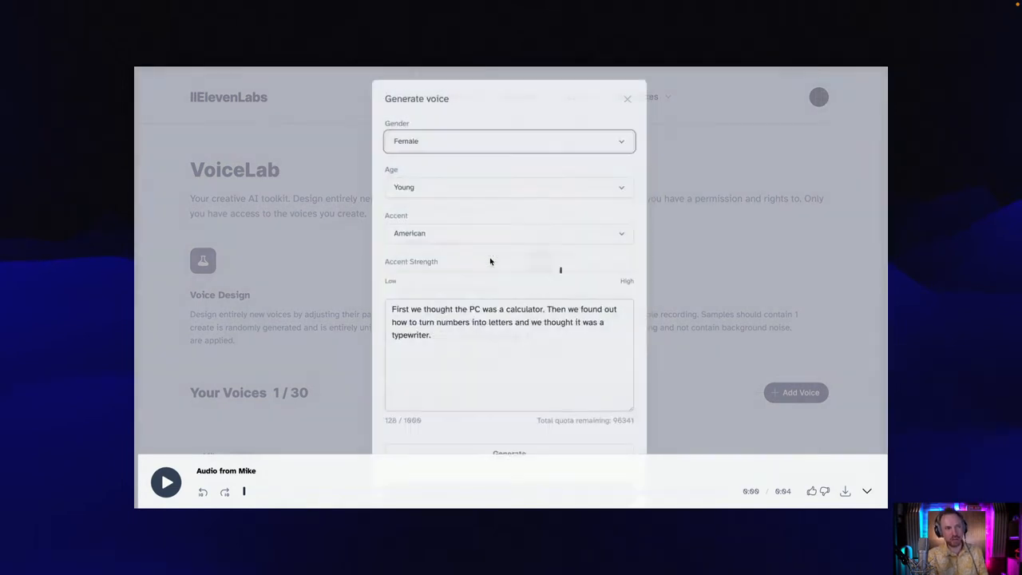
pyautogui.click(508, 187)
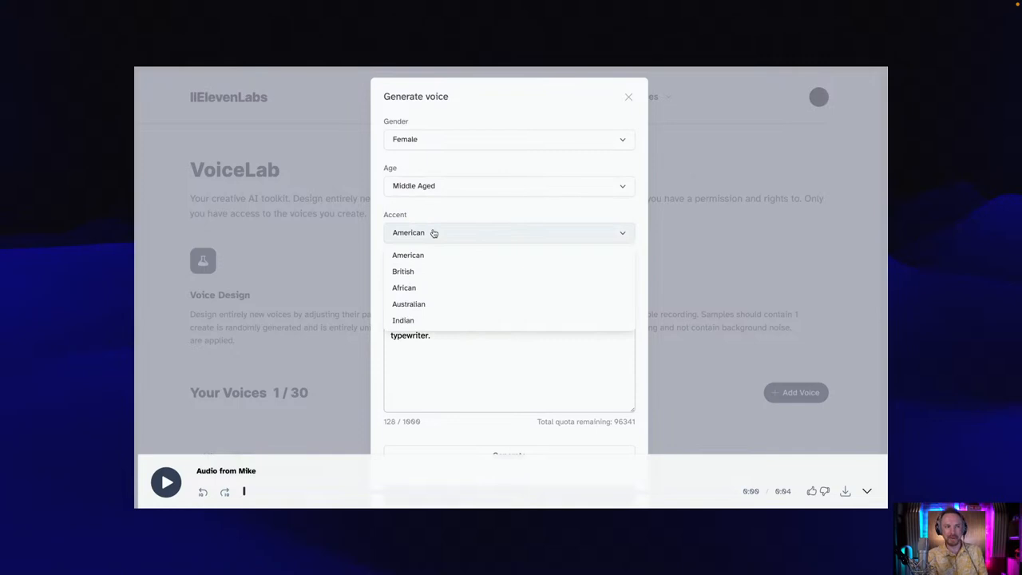
pyautogui.click(409, 304)
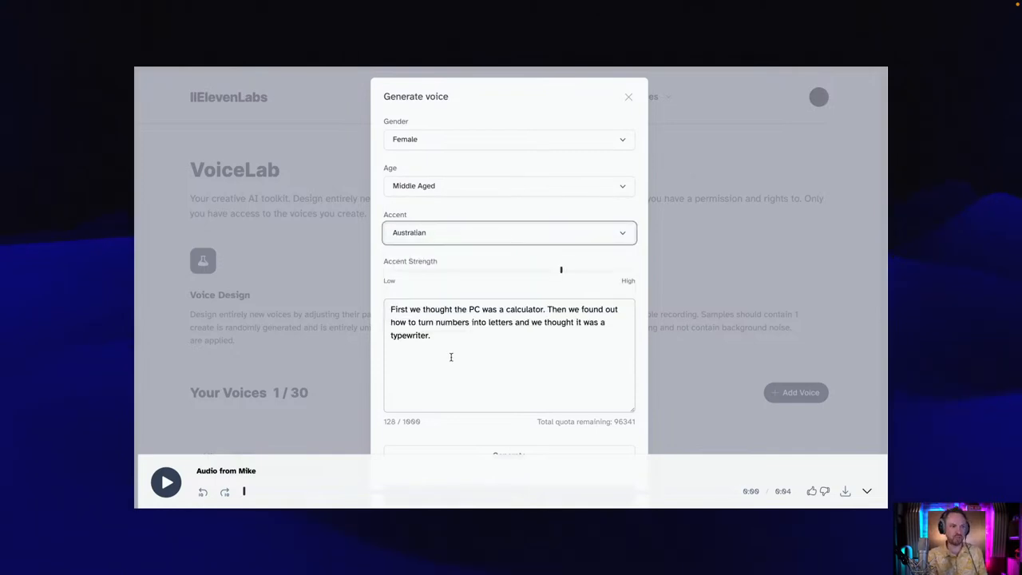
# Step: Replace the sample text with the Athletic Greens joke: 'If I have to do another ad… get AI to do it instead!'
pyautogui.tripleClick(503, 321)
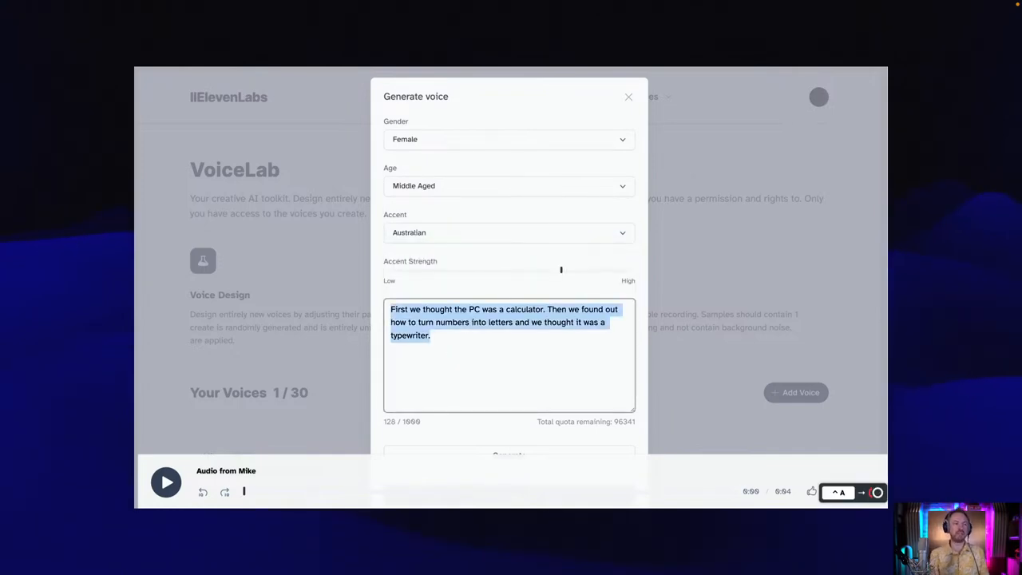
pyautogui.write('If I have to')
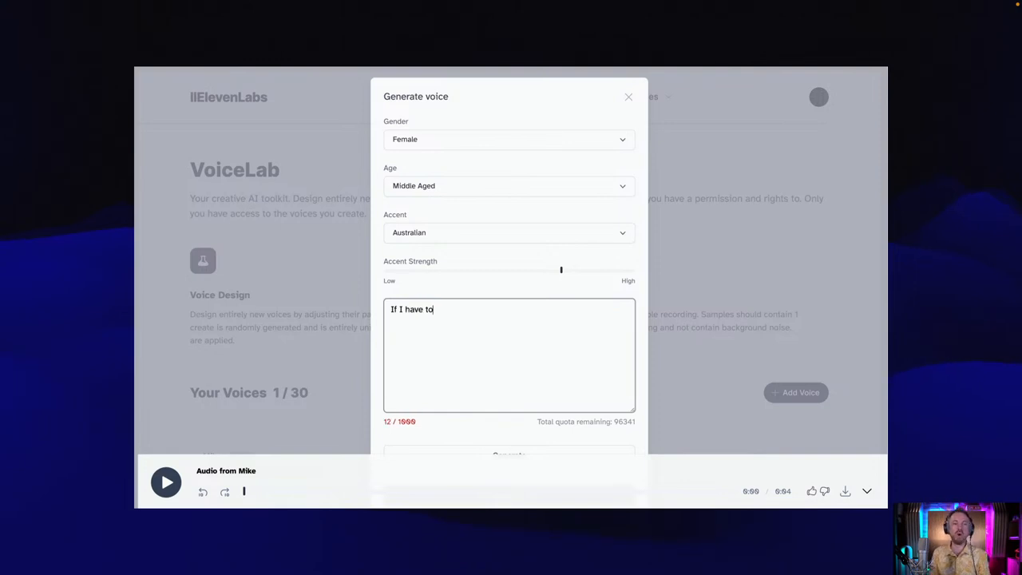
pyautogui.write('do another')
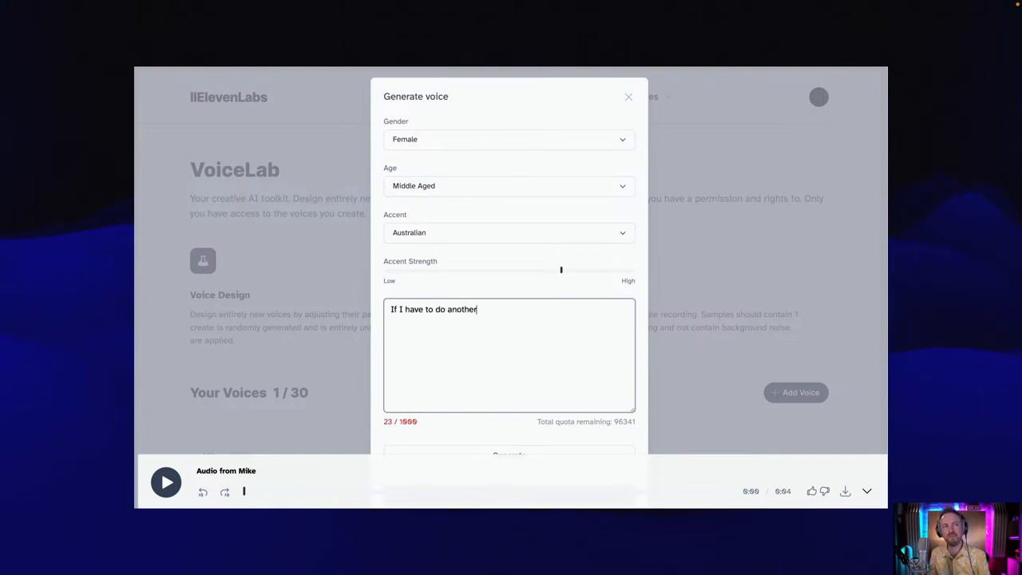
pyautogui.write('ad for Athletic Greens')
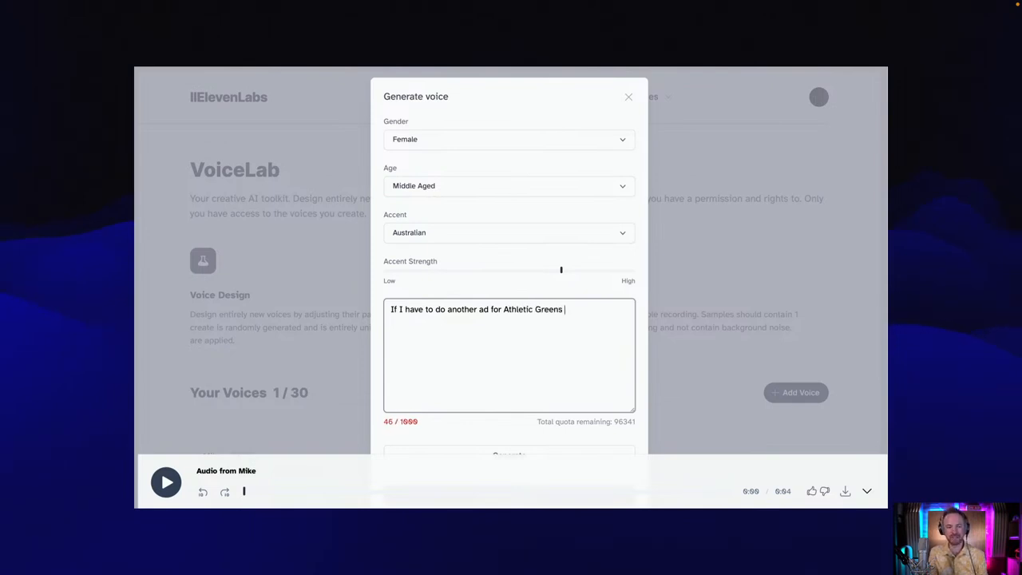
pyautogui.write("I'll die... so let's")
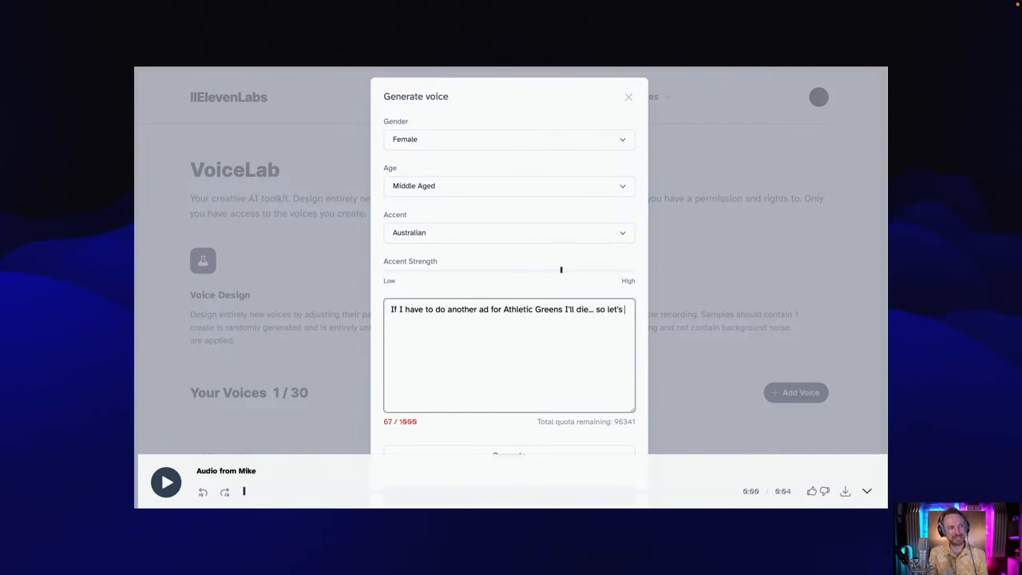
pyautogui.write('get AI to do')
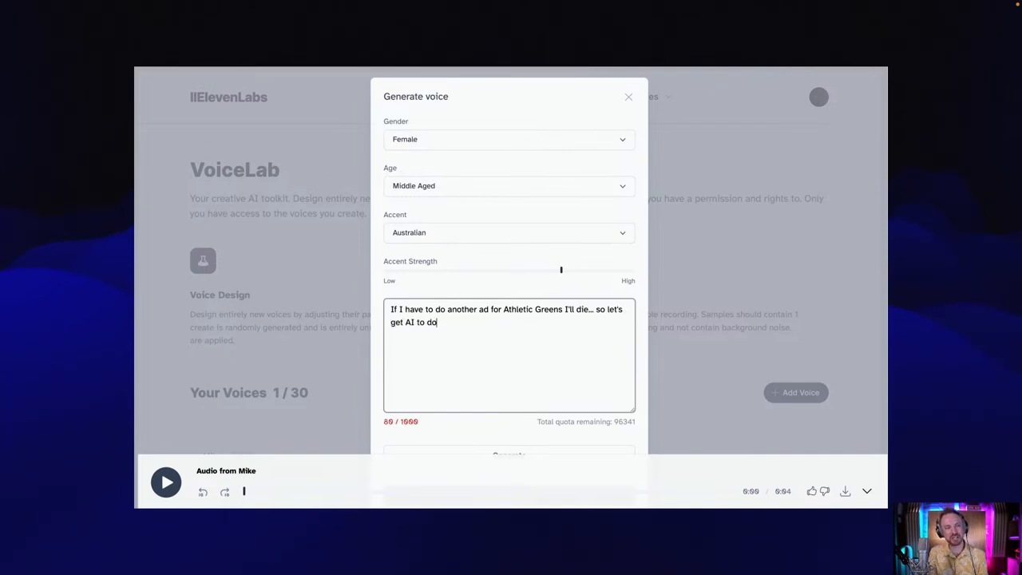
pyautogui.write('it instead!')
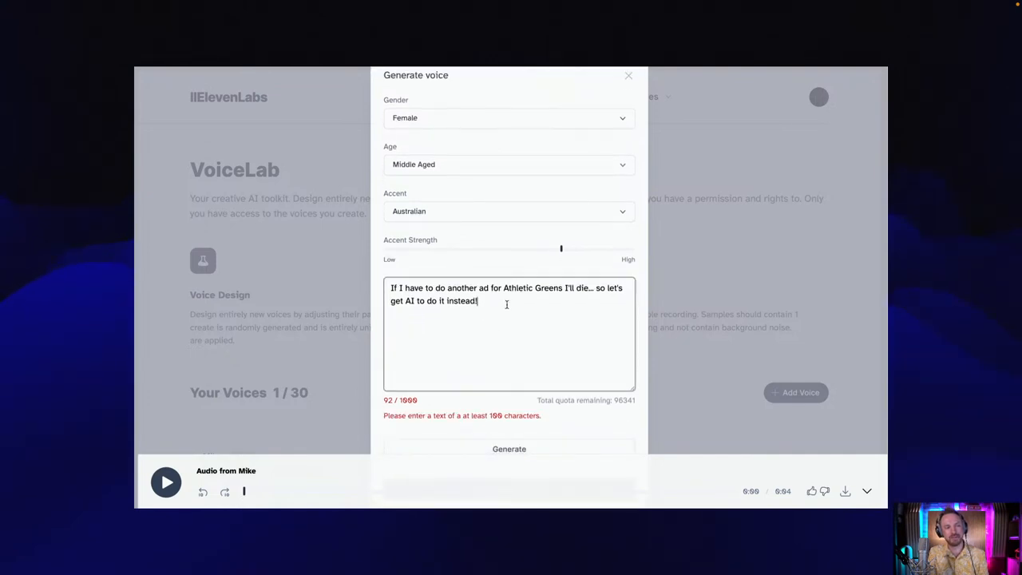
pyautogui.write('Hope this works!')
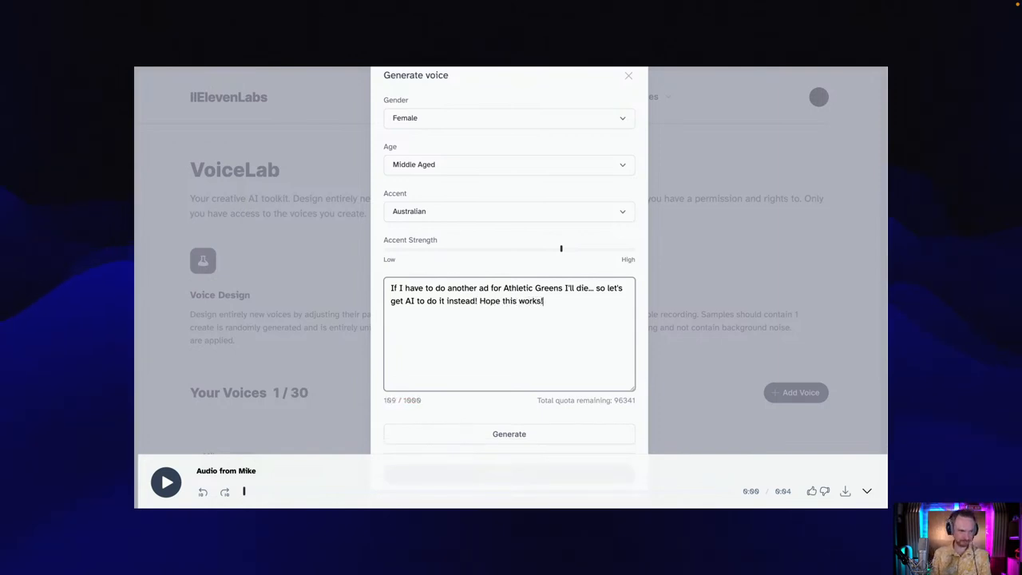
# Step: Generate the voice, regenerate it with an Indian accent, and play the result
pyautogui.click(509, 433)
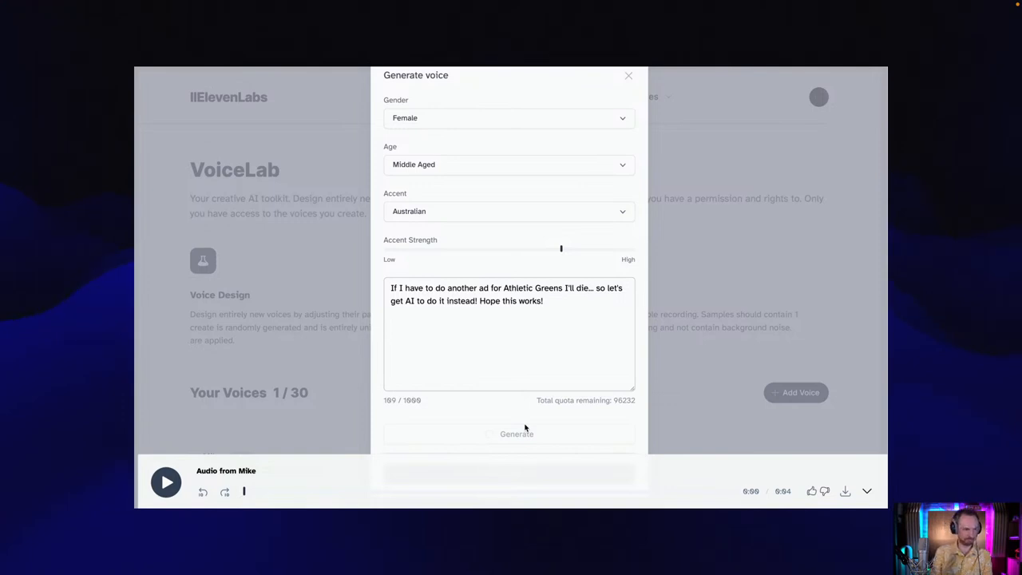
pyautogui.click(510, 434)
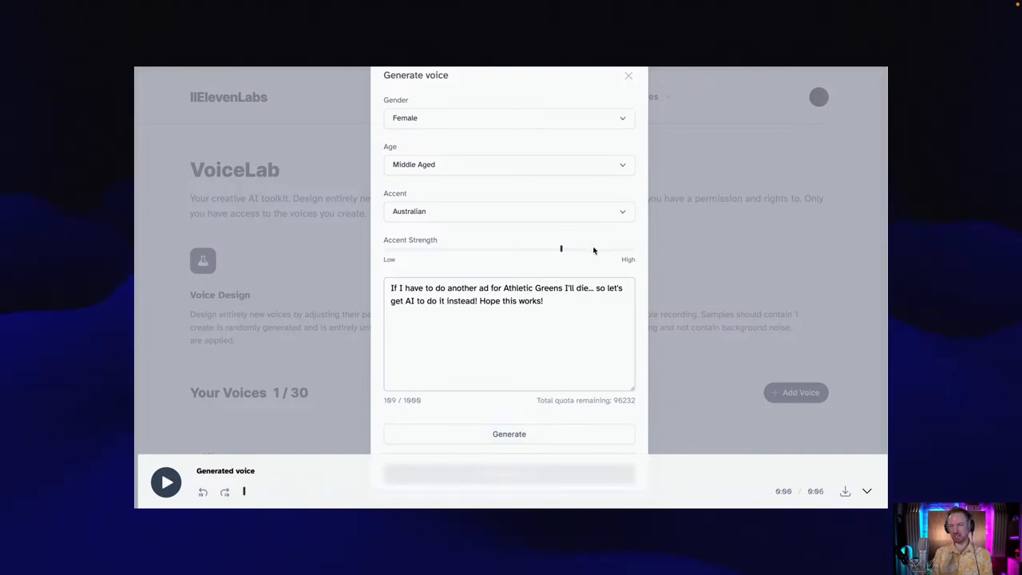
pyautogui.click(508, 211)
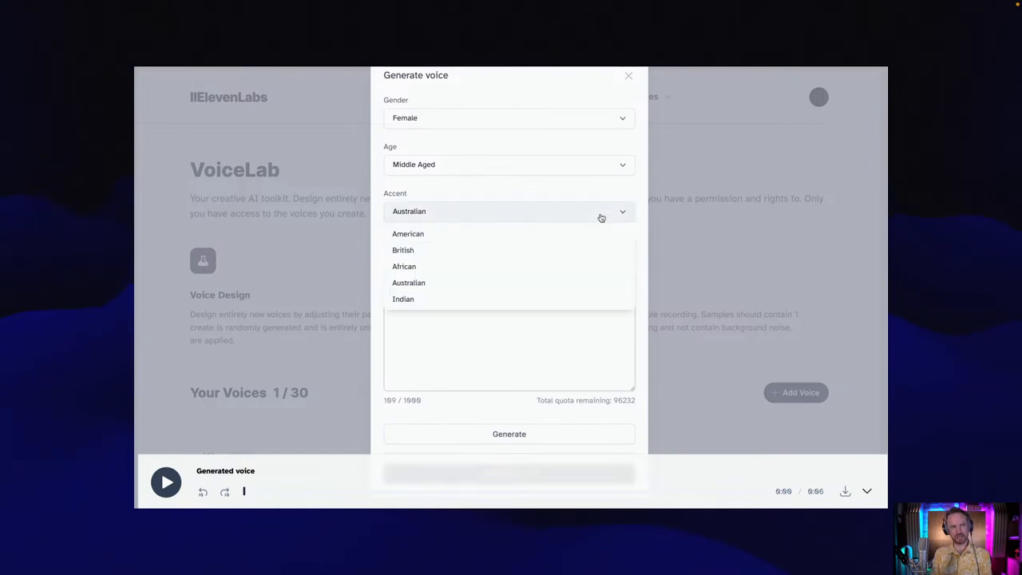
pyautogui.click(403, 298)
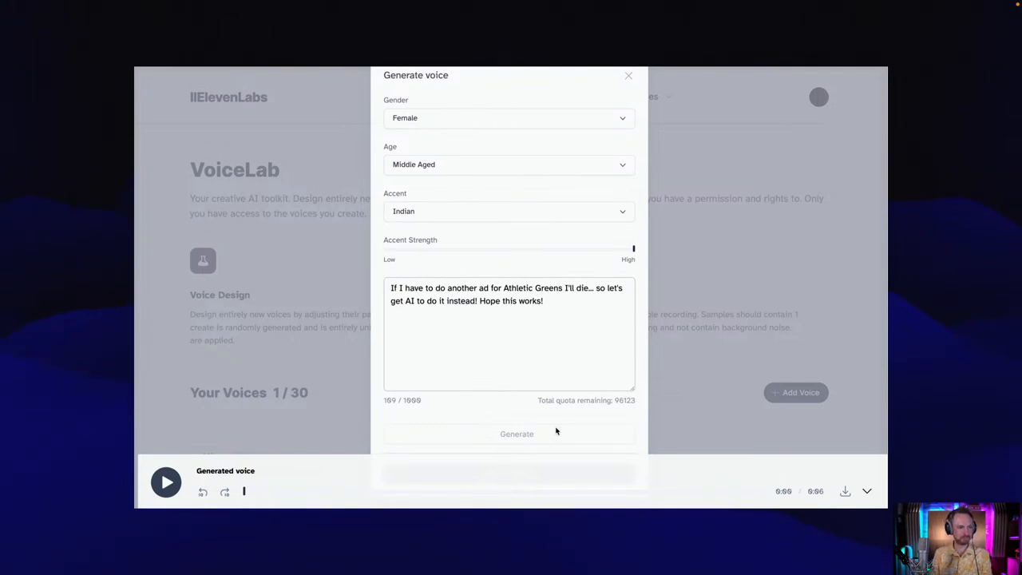
pyautogui.click(166, 482)
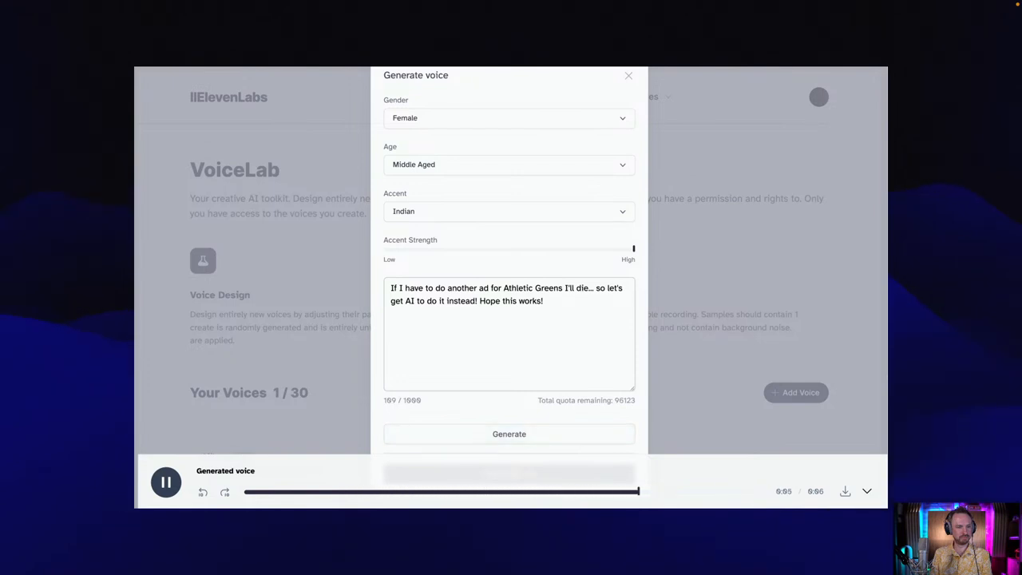
pyautogui.click(166, 481)
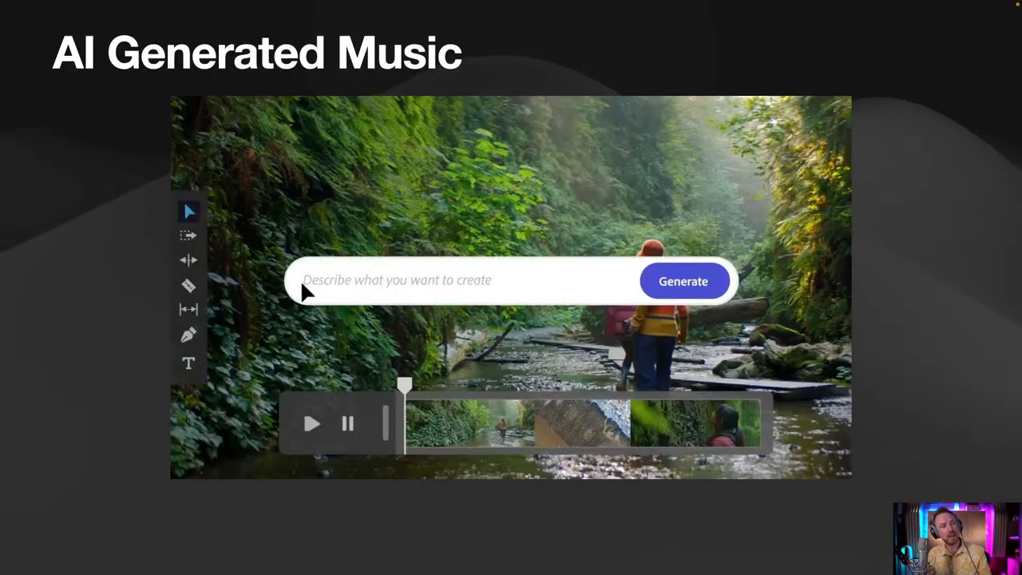
# Step: Generate music from 'bright, adventurous, cheerful m…' and check the new waveform on the timeline
pyautogui.write('bright, adventurous, cheerful m')
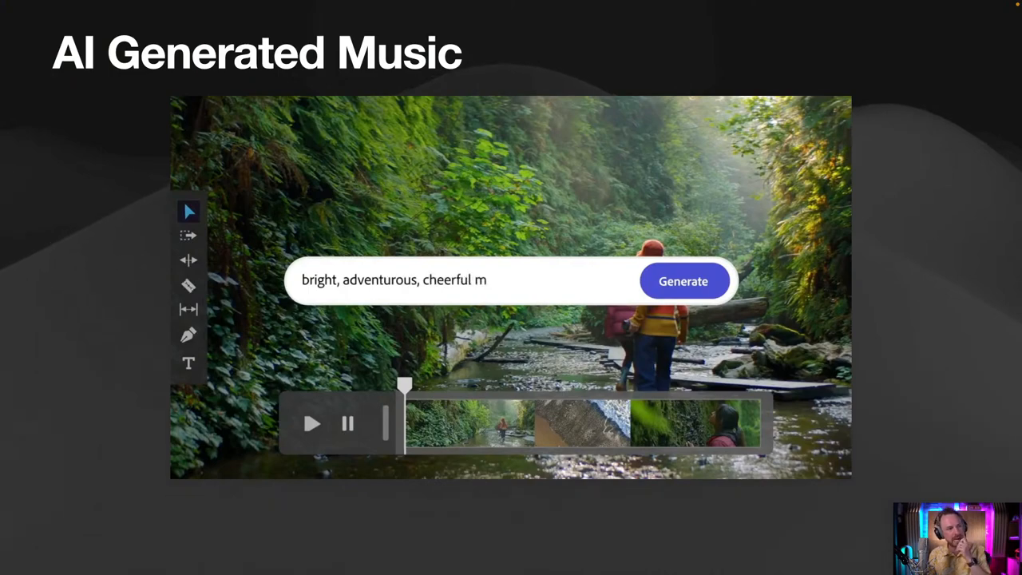
pyautogui.click(682, 281)
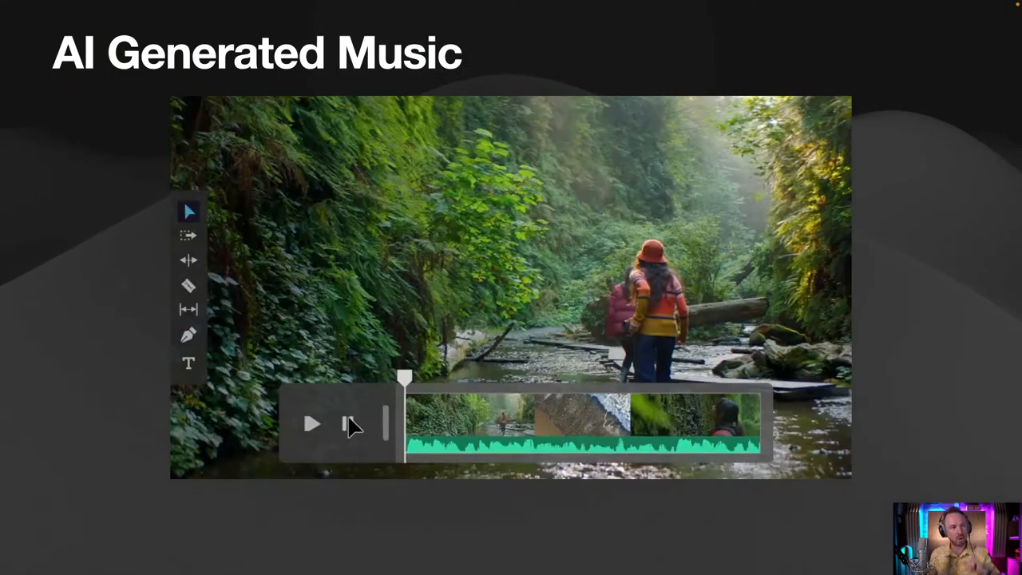
pyautogui.click(311, 424)
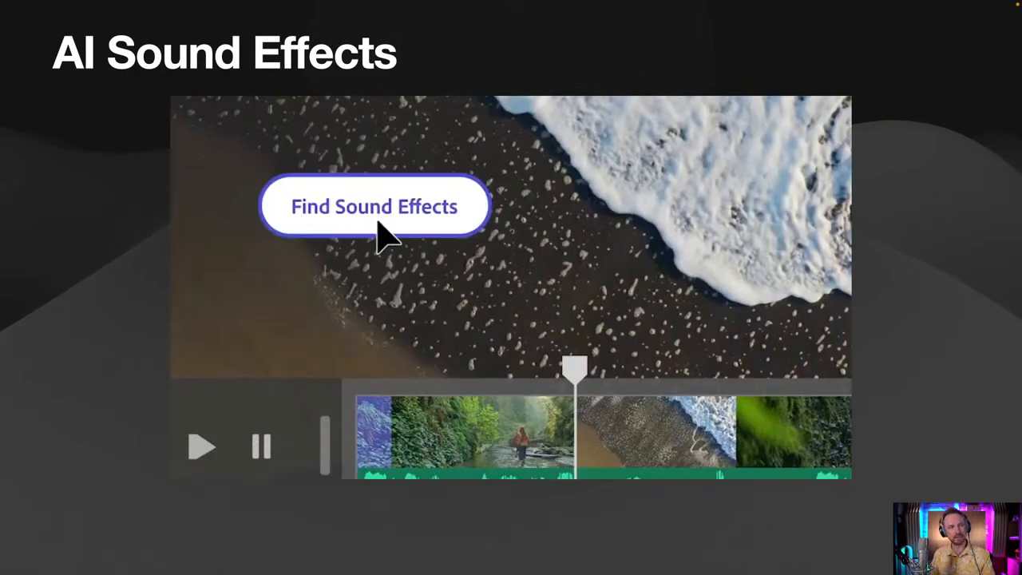
# Step: Advance through the Captions, Animated Text slide to the B-roll Generation from Script slide
pyautogui.click(372, 206)
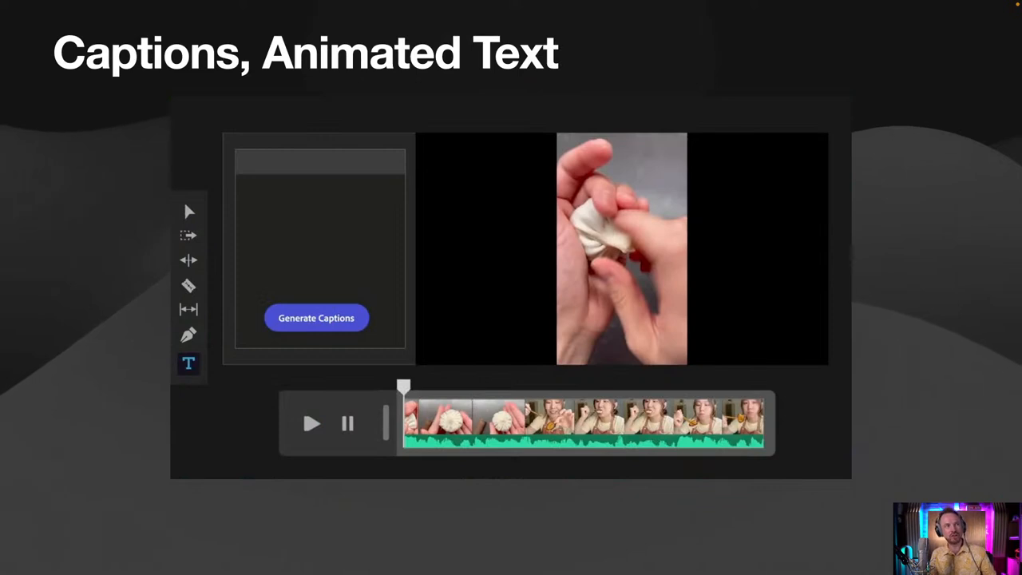
pyautogui.moveTo(312, 353)
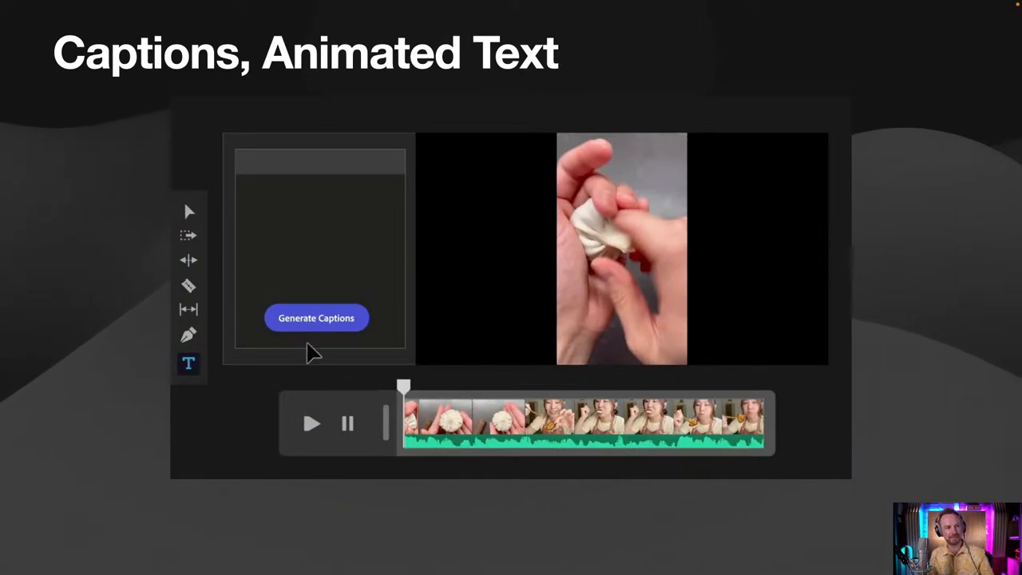
pyautogui.click(317, 318)
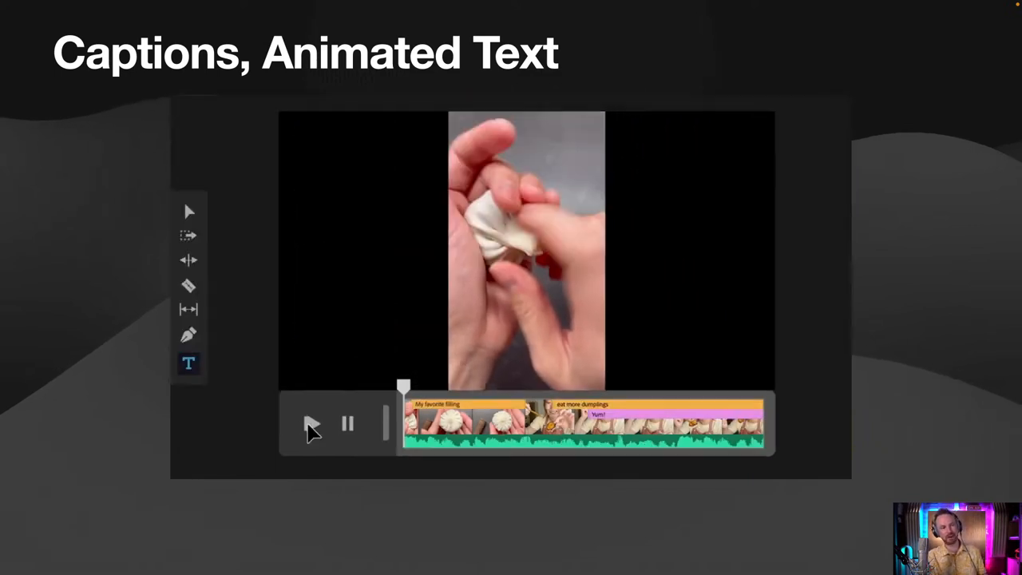
pyautogui.click(311, 423)
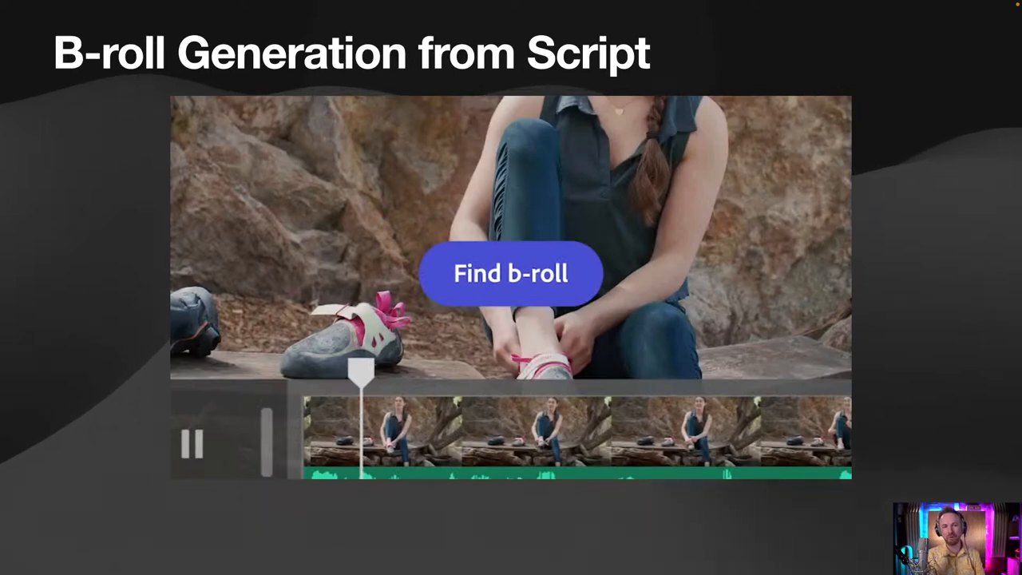
# Step: Play the b-roll generation demo, then advance to the Whisper (OpenAI) slide
pyautogui.click(511, 273)
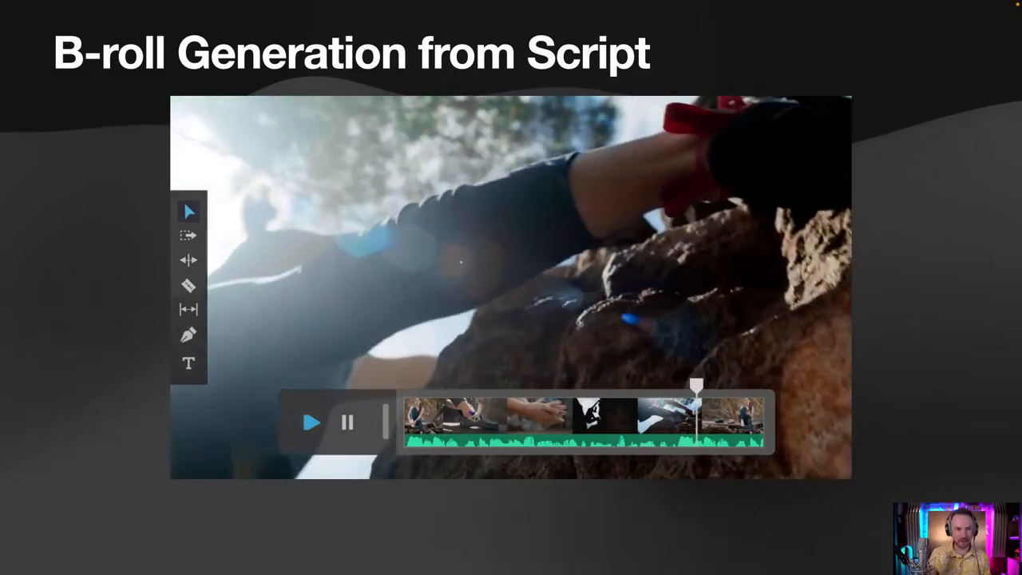
pyautogui.press('right')
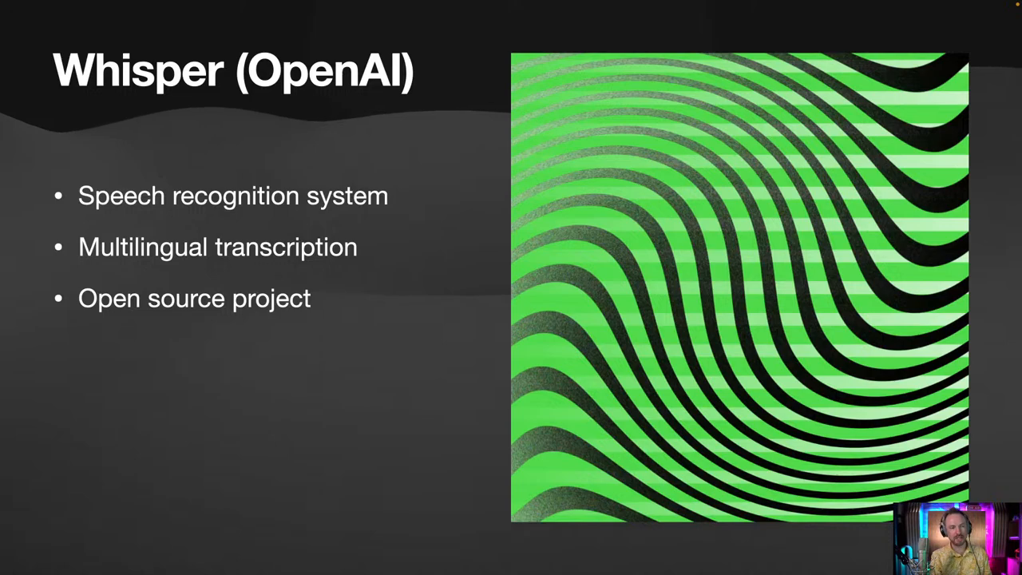
# Step: Advance to the Midjourney slide on AI image generation and podcast artwork
pyautogui.press('Right')
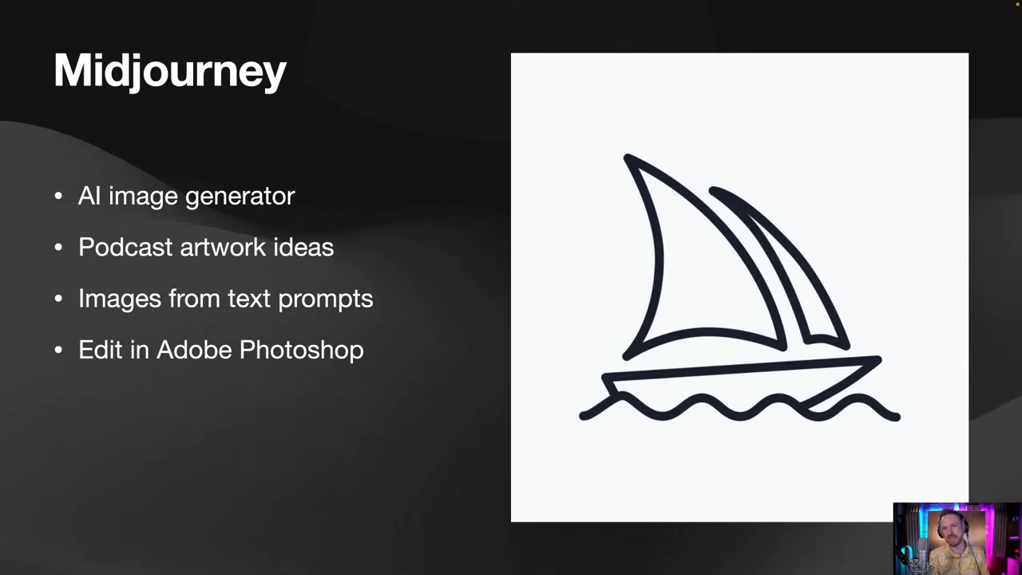
# Step: Enter the prompt 'podcast artwork, world travel show'
pyautogui.write('podcast artwork, world travel show')
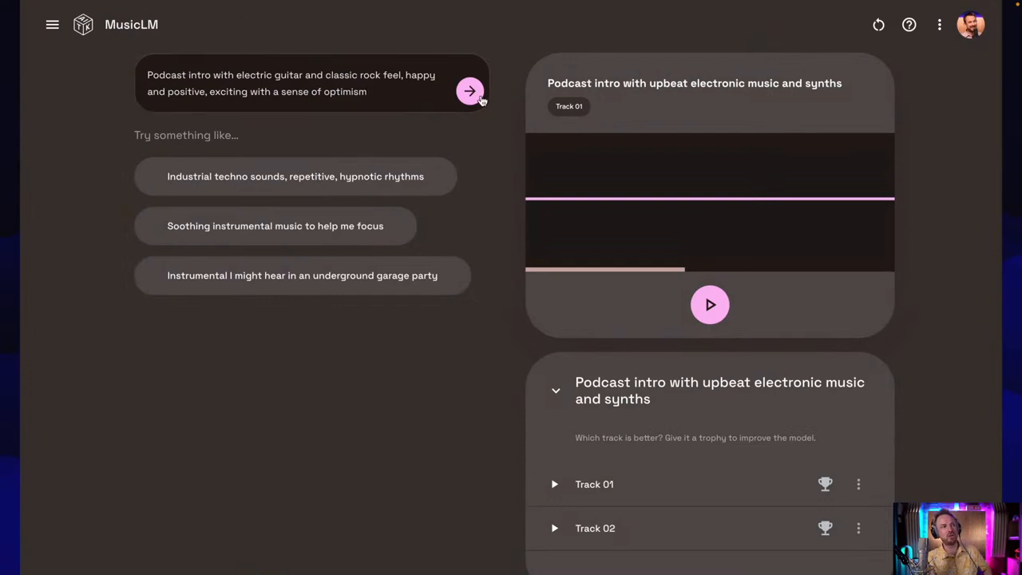
# Step: Submit the electric-guitar classic rock intro prompt and play Track 01
pyautogui.click(470, 90)
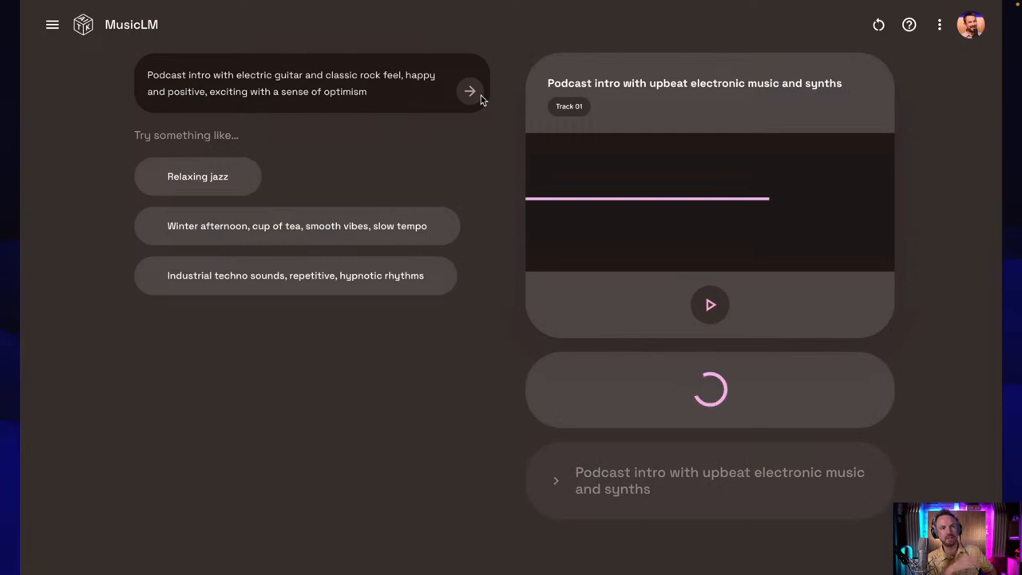
pyautogui.click(469, 91)
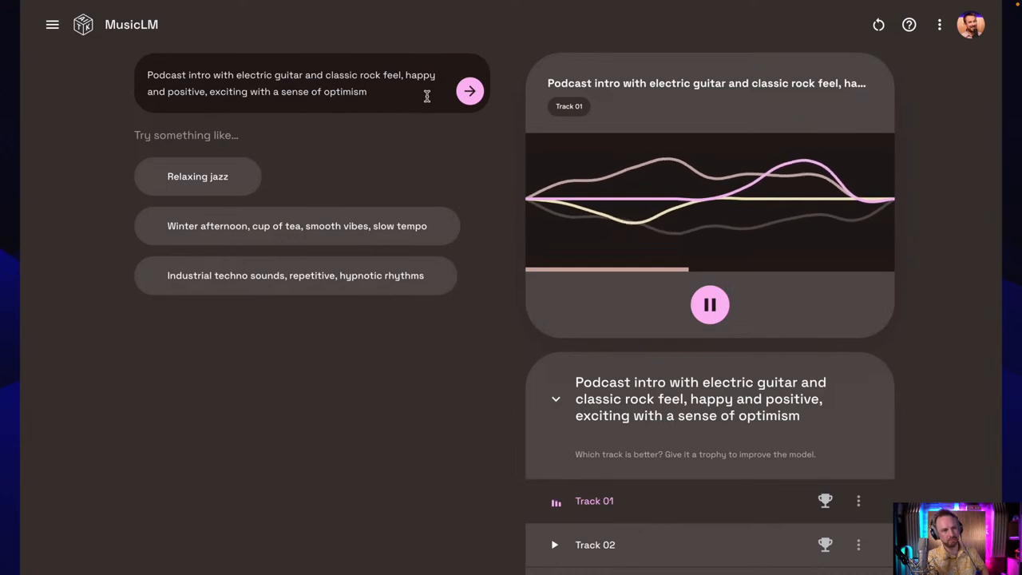
# Step: Replace the prompt with 'Relazing Jazz with empathy for an…'
pyautogui.tripleClick(292, 83)
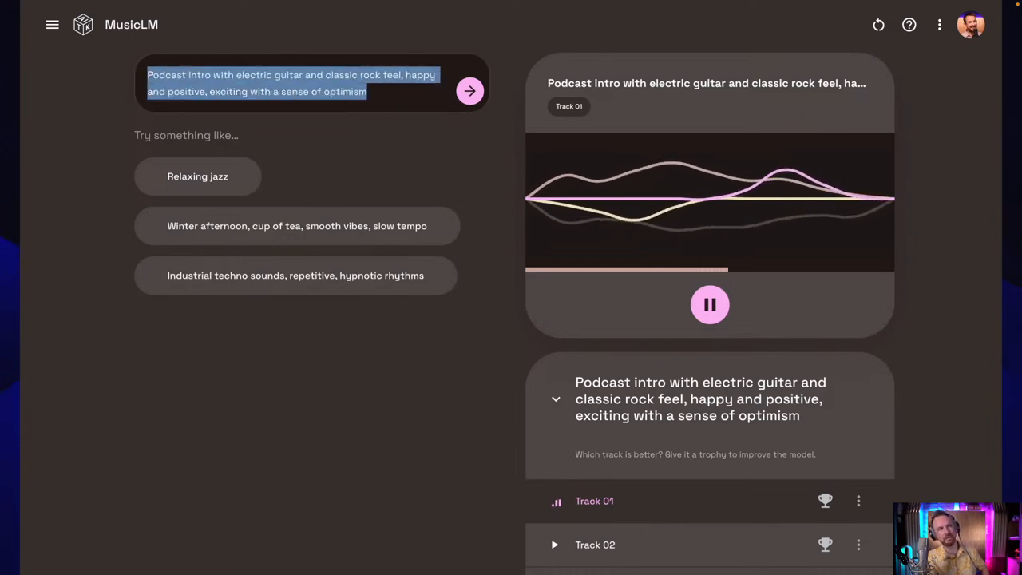
pyautogui.write('Relazing')
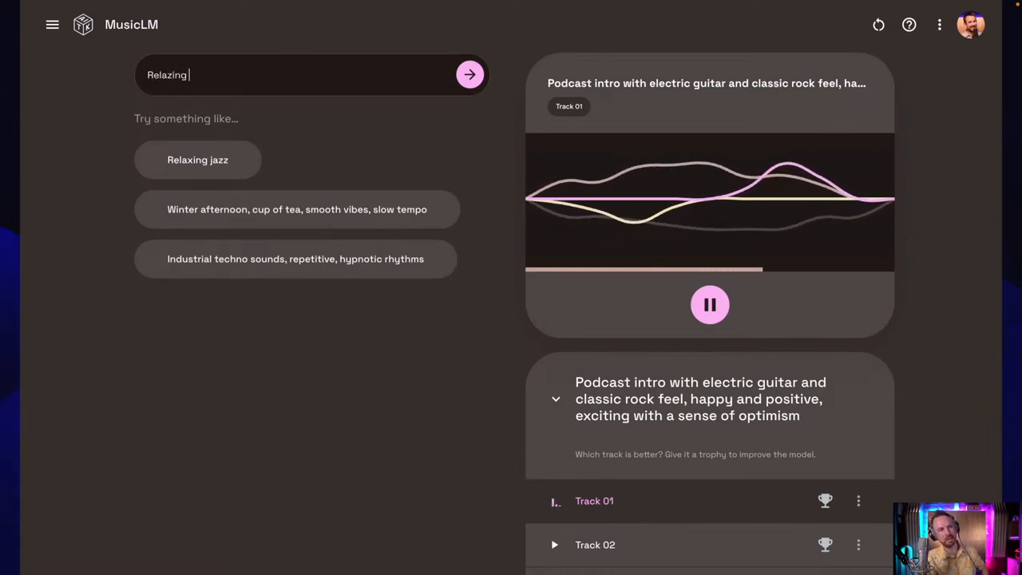
pyautogui.write('Jazz')
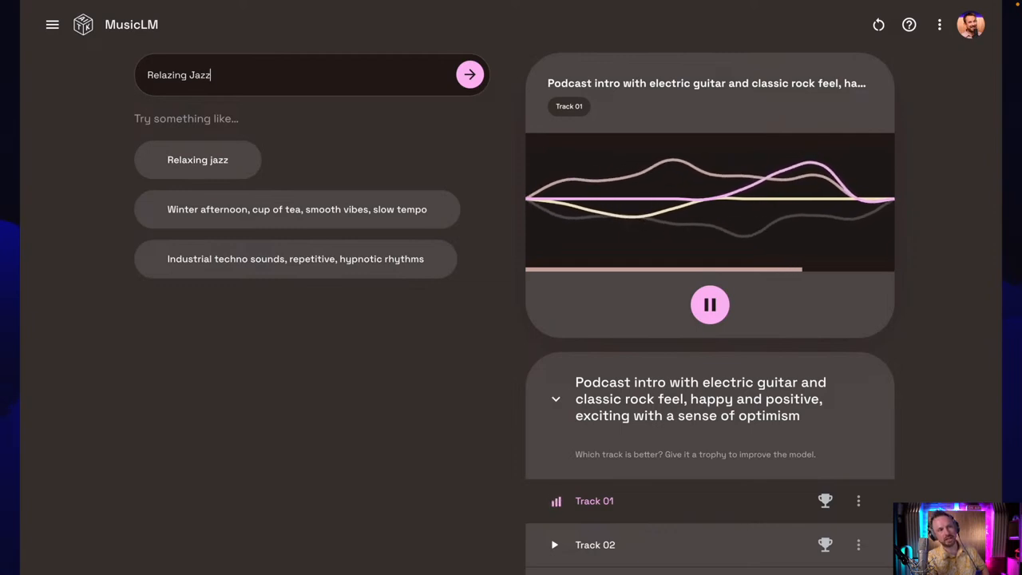
pyautogui.write('with')
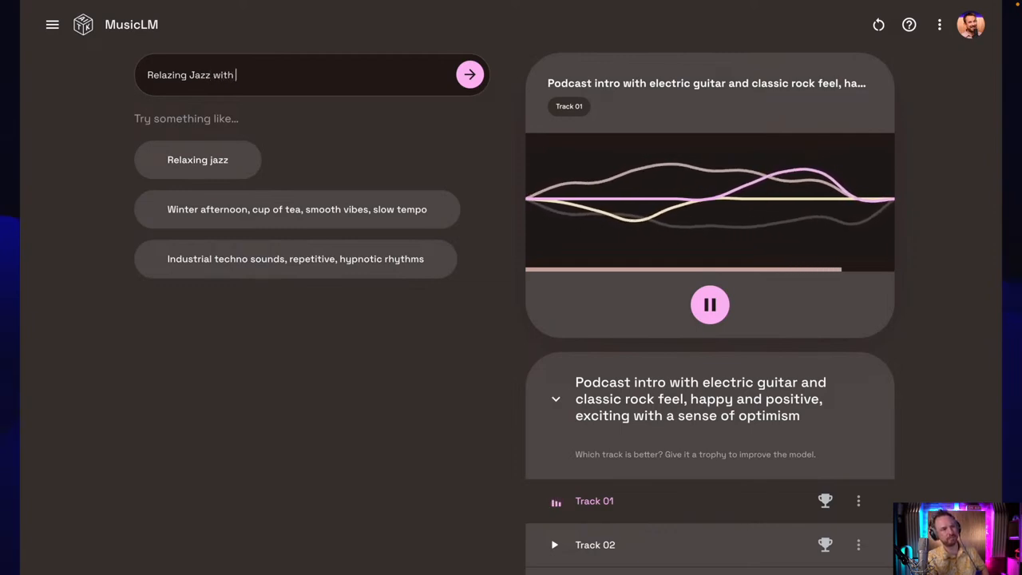
pyautogui.write('empathy for')
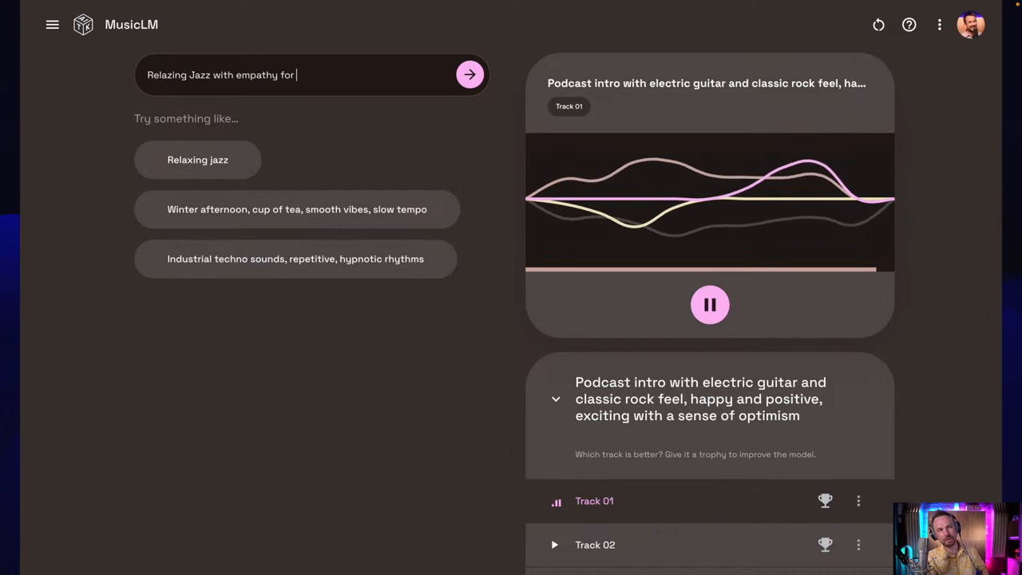
pyautogui.write('an')
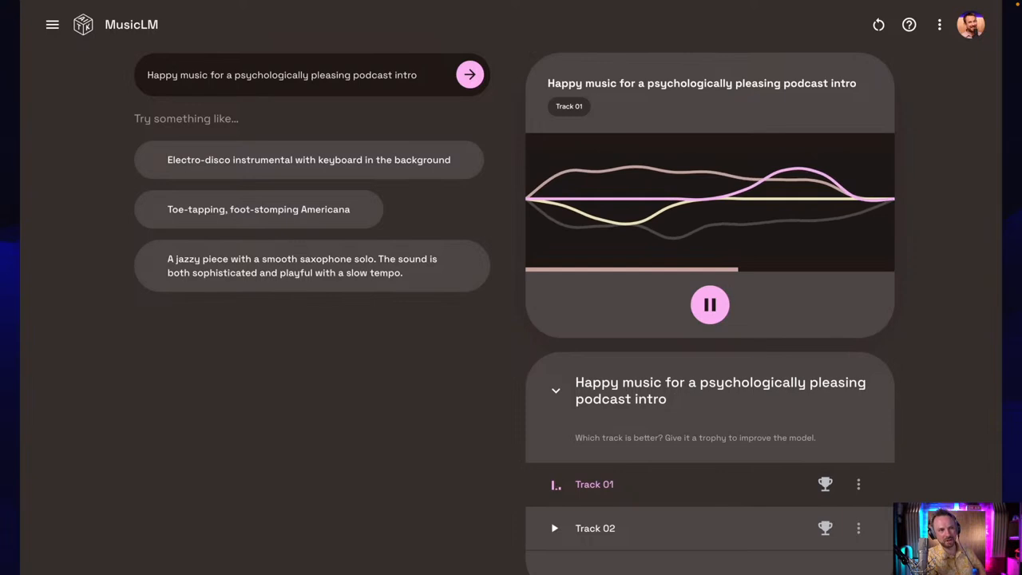
# Step: Generate tracks from the 'Toe-tapping, foot-stomping Americana' suggestion and play Track 01
pyautogui.click(259, 209)
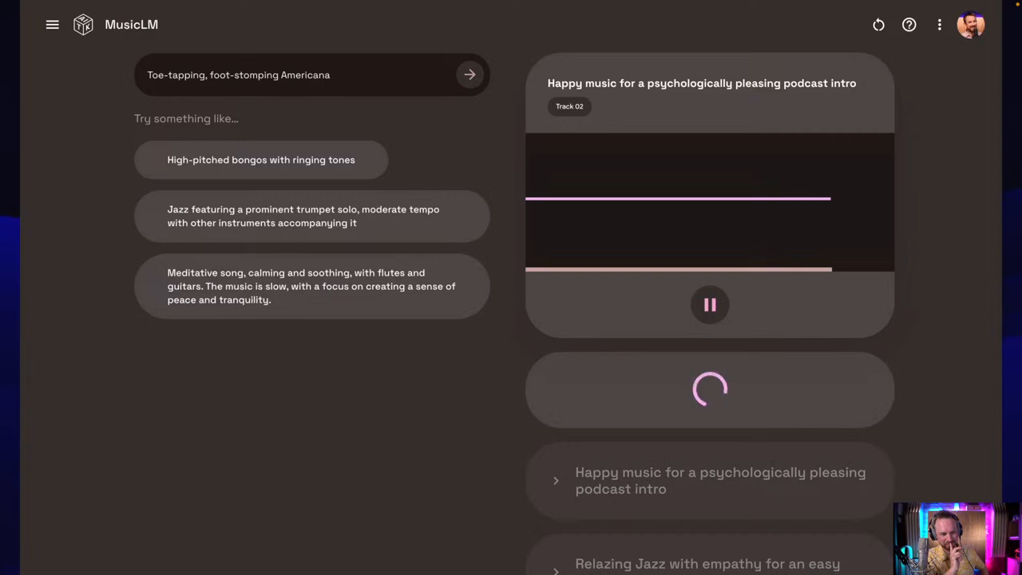
pyautogui.click(469, 74)
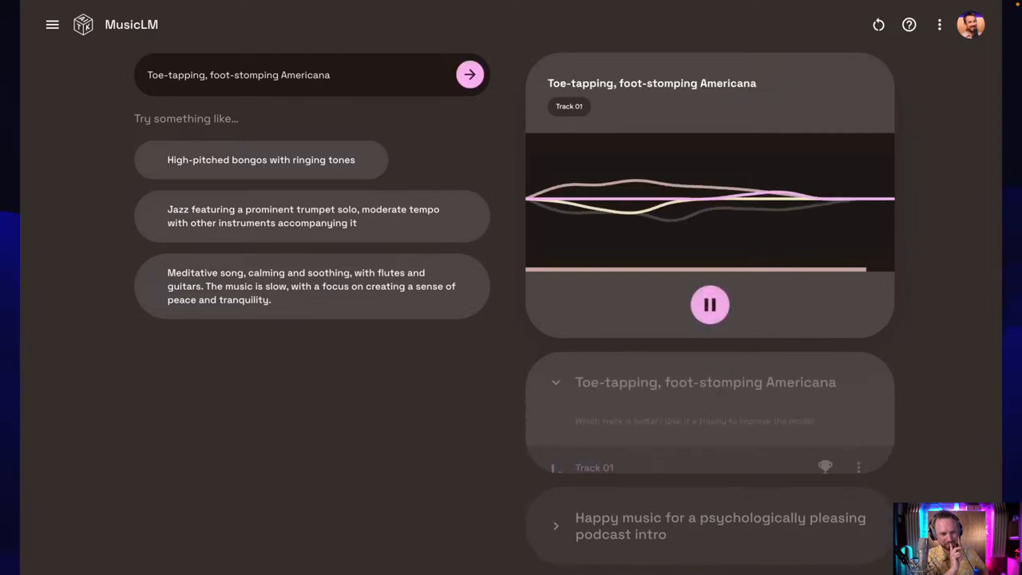